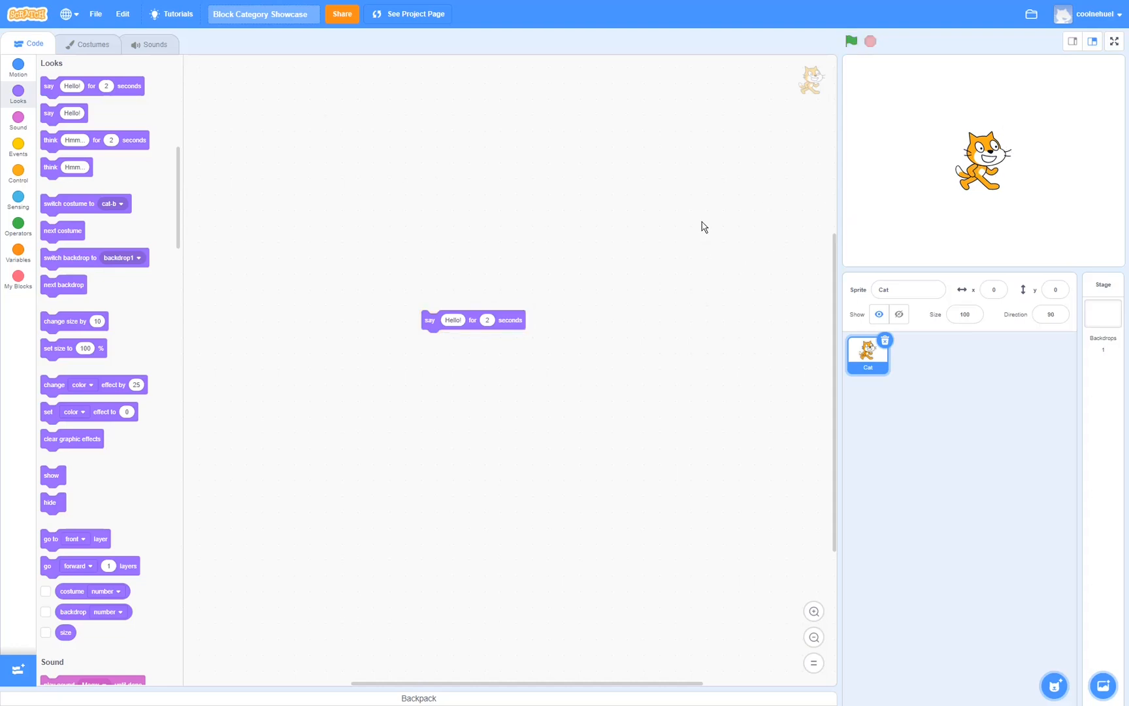
- Run the say Hello for 2 seconds block so the Cat says Hello!
left_click(475, 319)
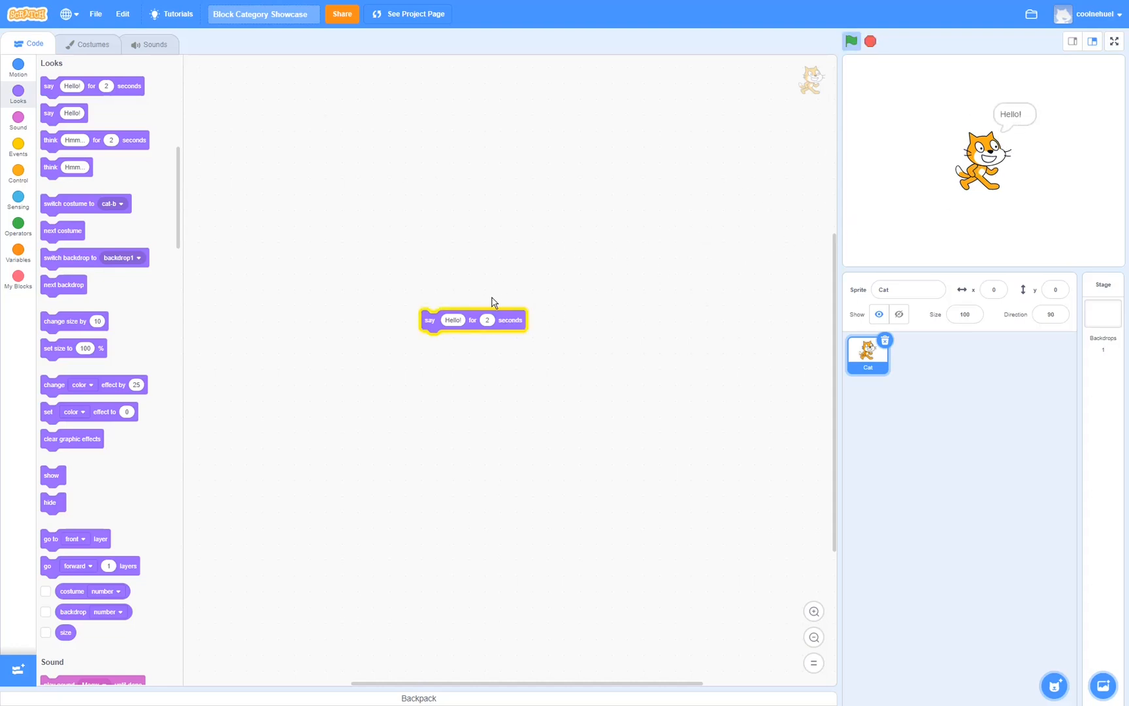
type("hi")
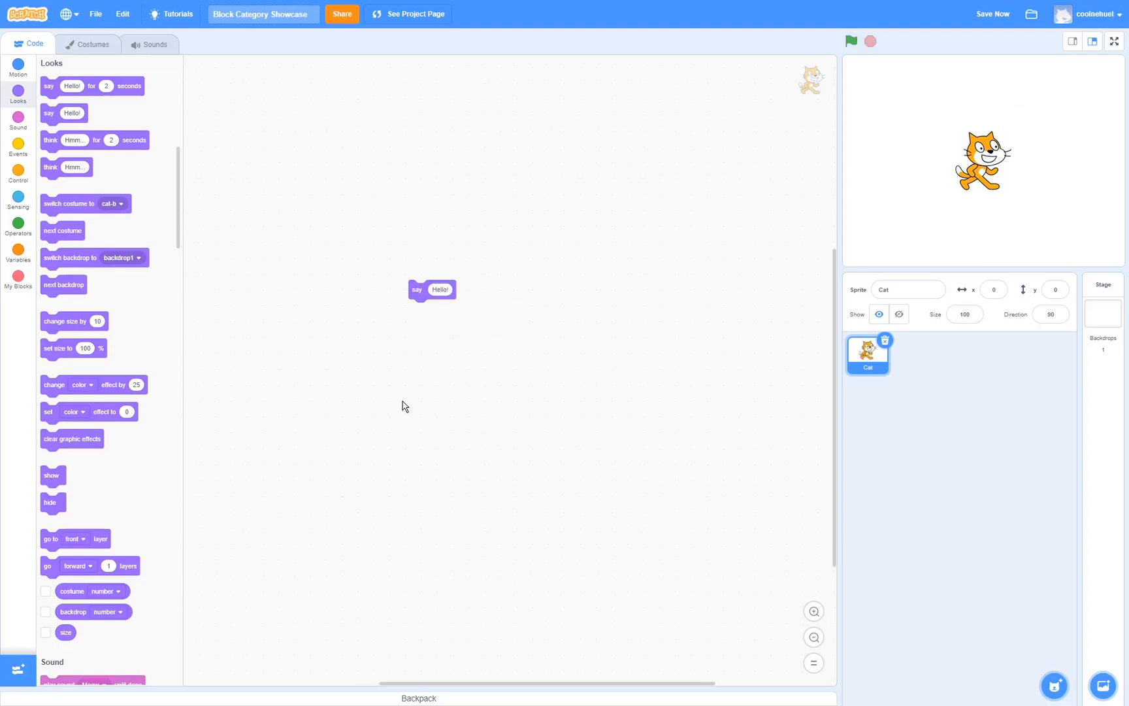
mouse_move(405, 398)
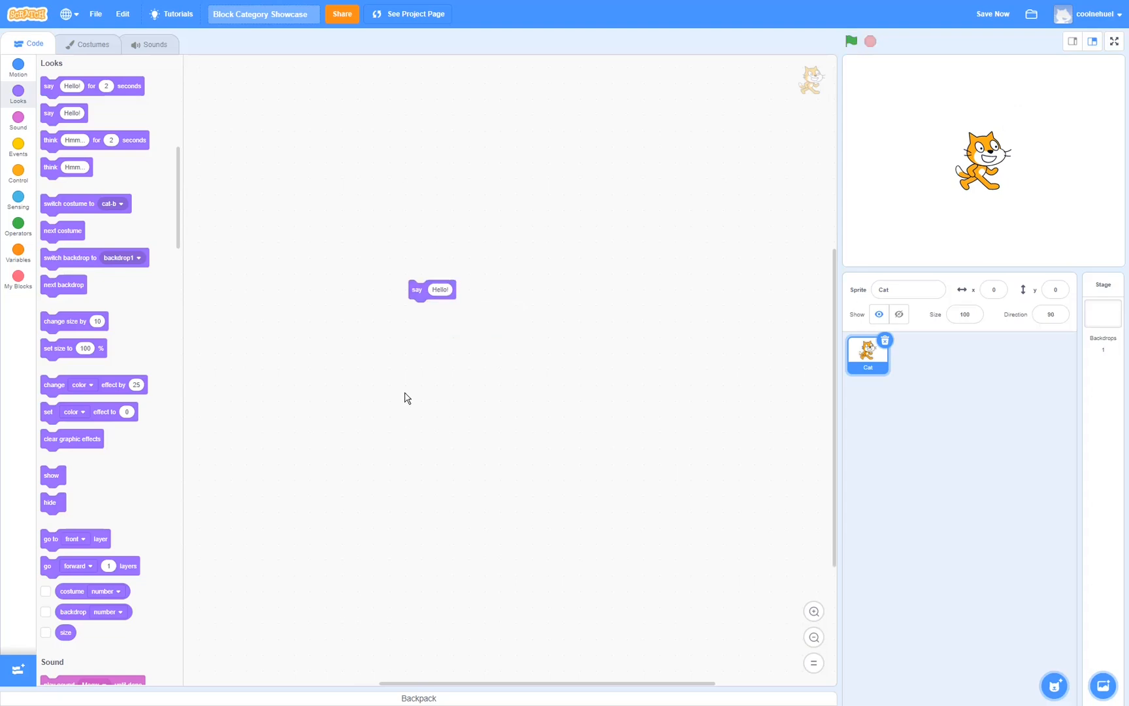
- Run the plain say Hello! block and place a second say block below it
left_click(431, 291)
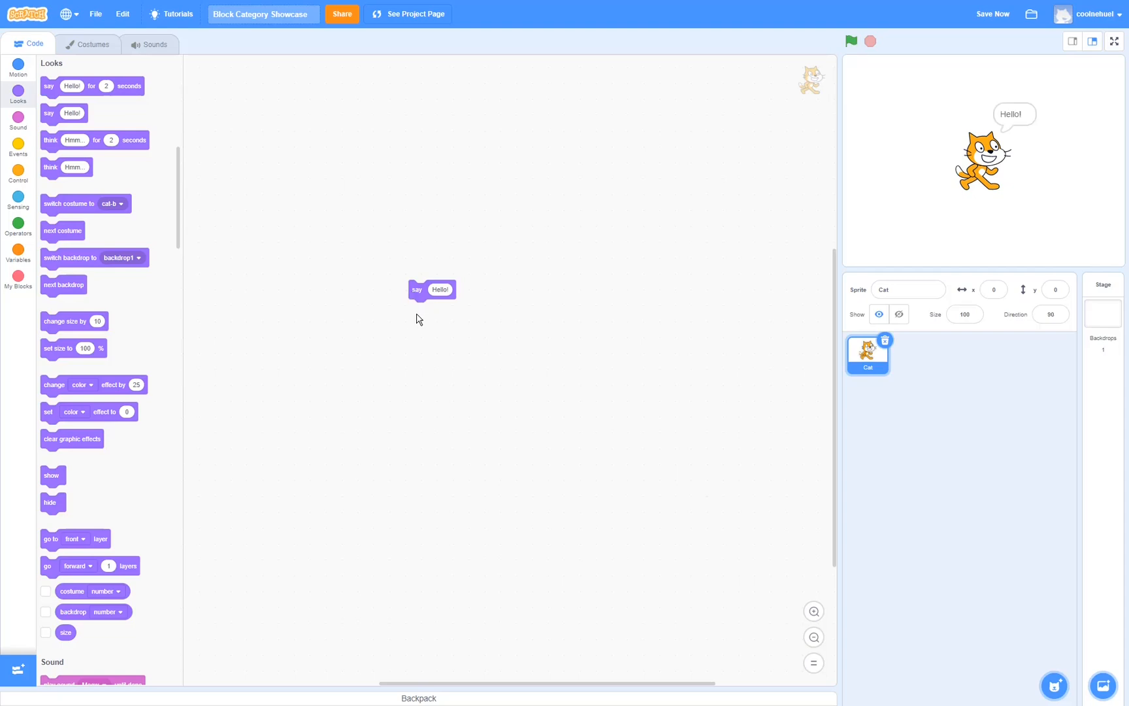
left_click_drag(431, 289, 433, 353)
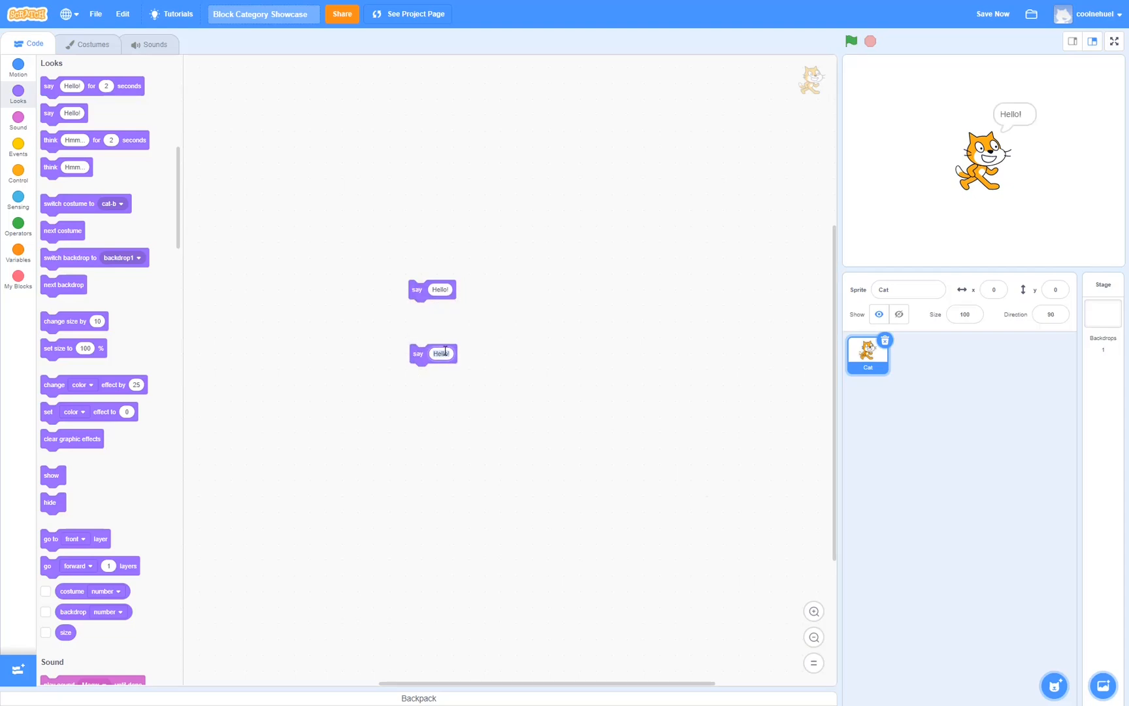
type("hi")
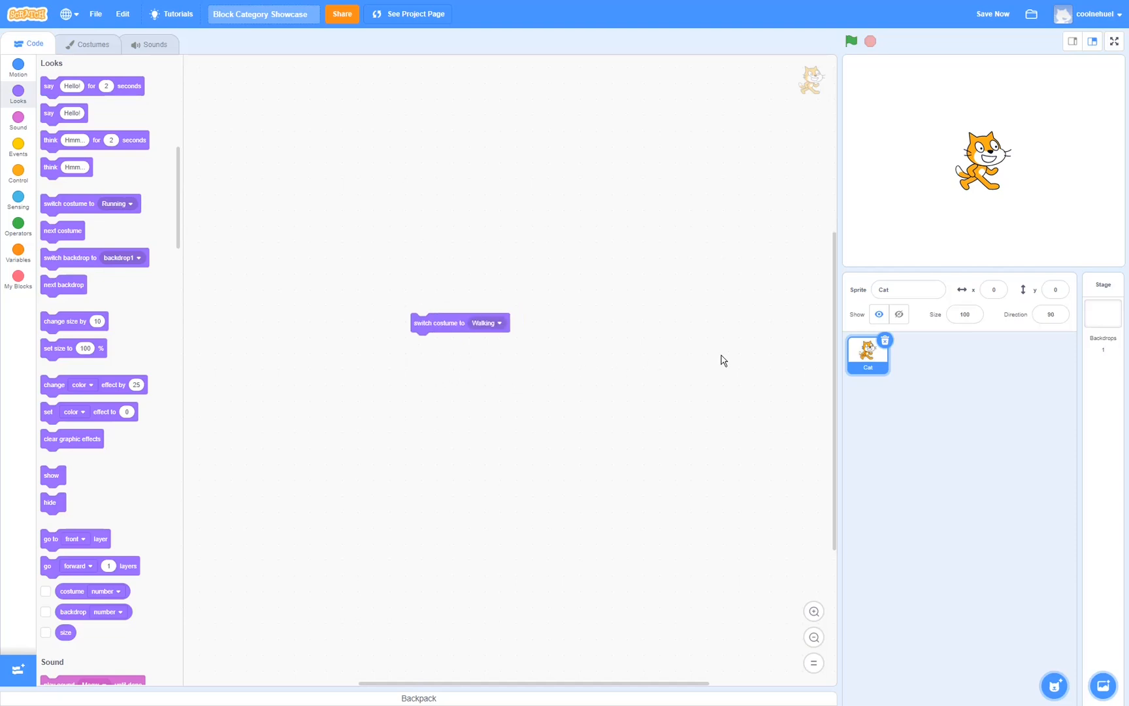
mouse_move(529, 343)
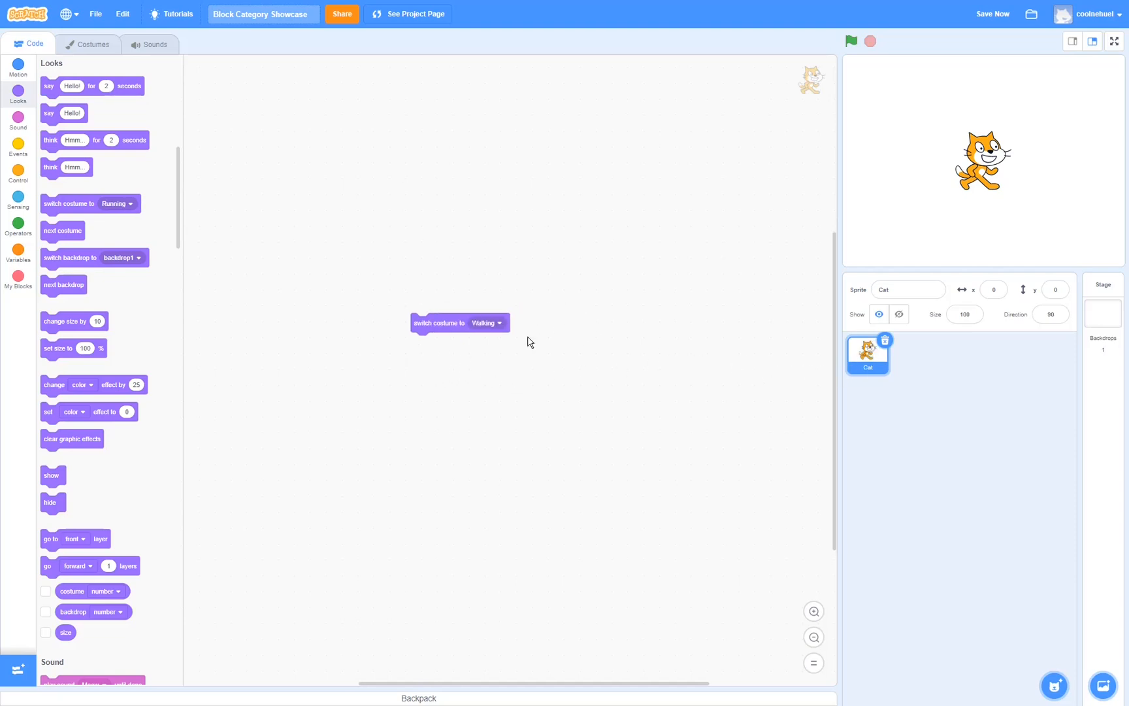
- Set the switch costume block to the Running costume
left_click(487, 323)
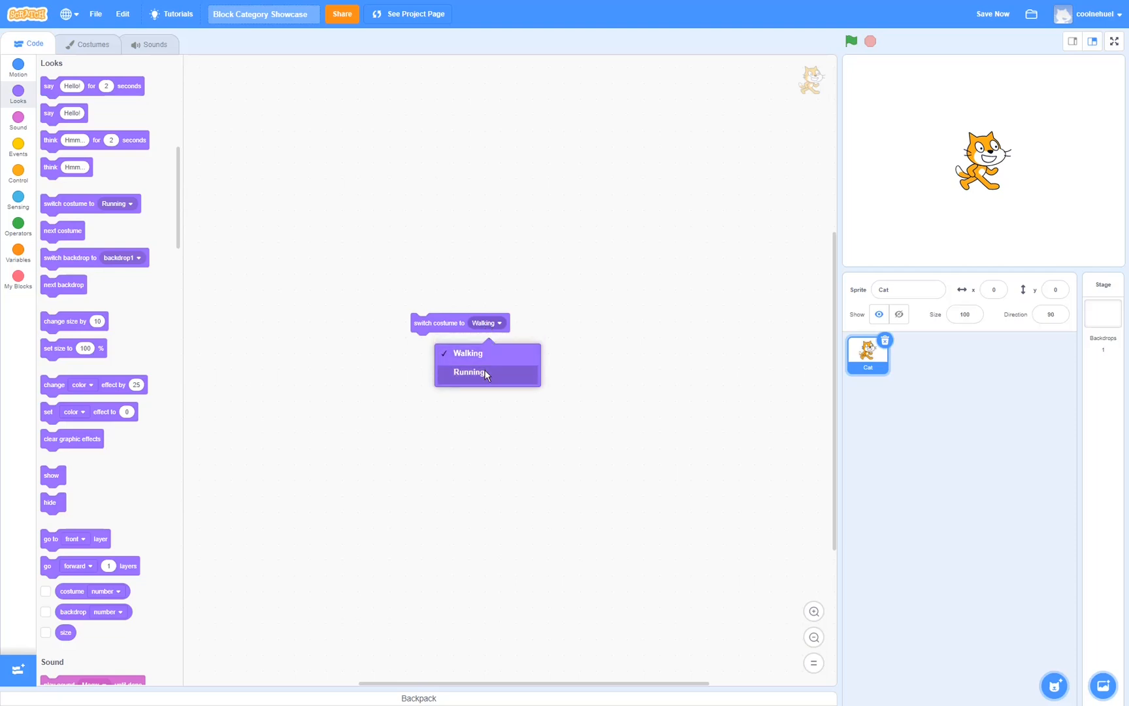
left_click(469, 371)
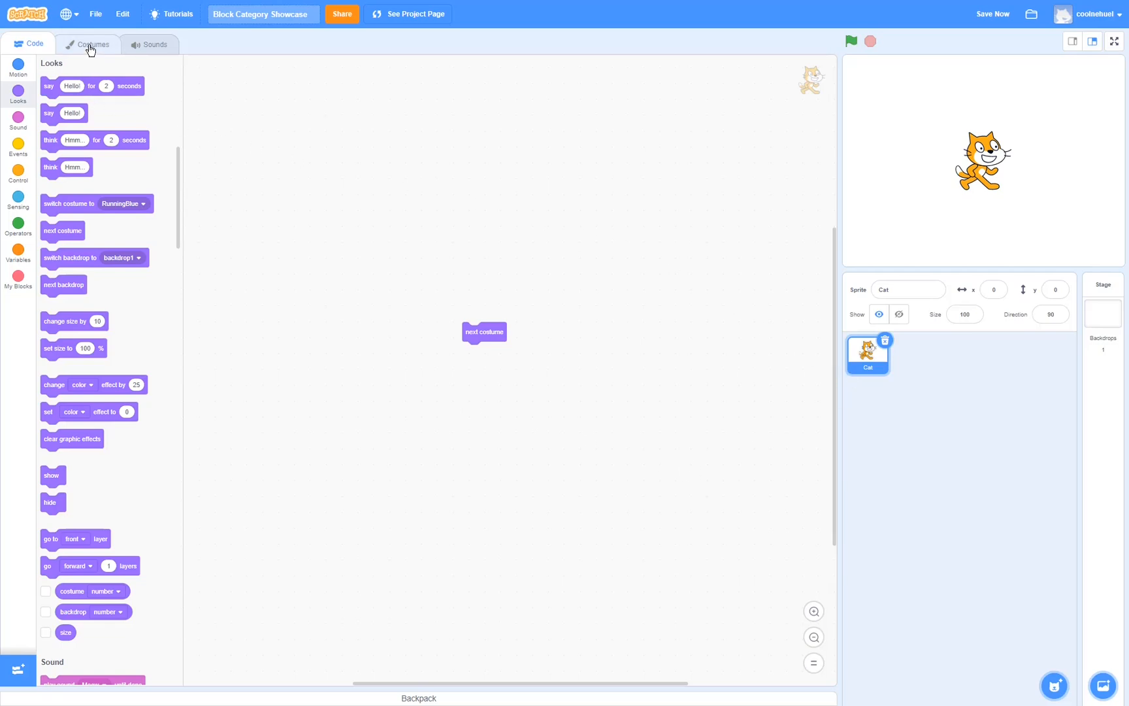
- View the Cat's costume list and select the Walking costume
left_click(93, 44)
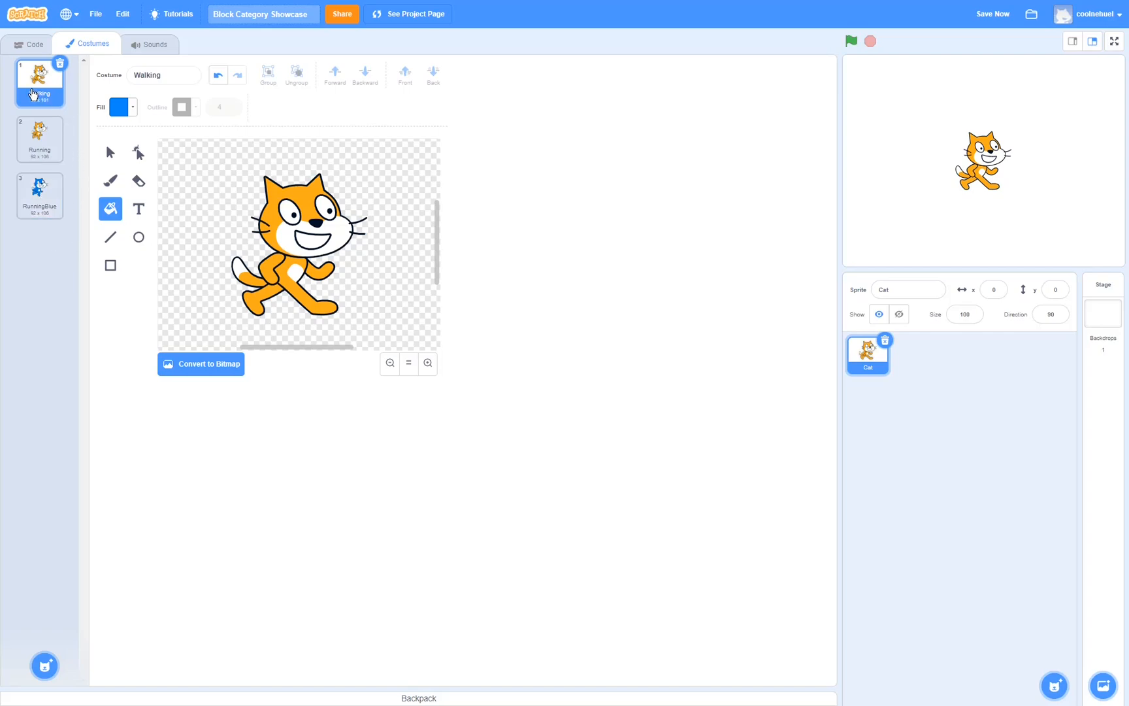
left_click(34, 45)
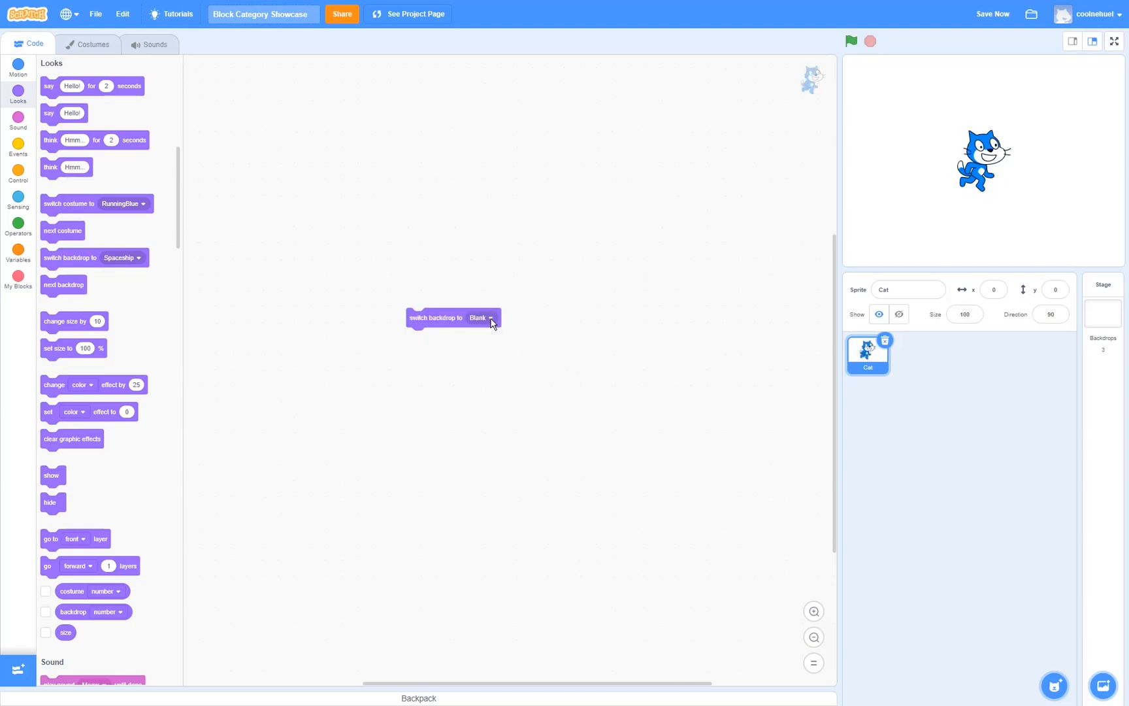
- Set the switch backdrop block to Party, then change it to previous backdrop
left_click(481, 318)
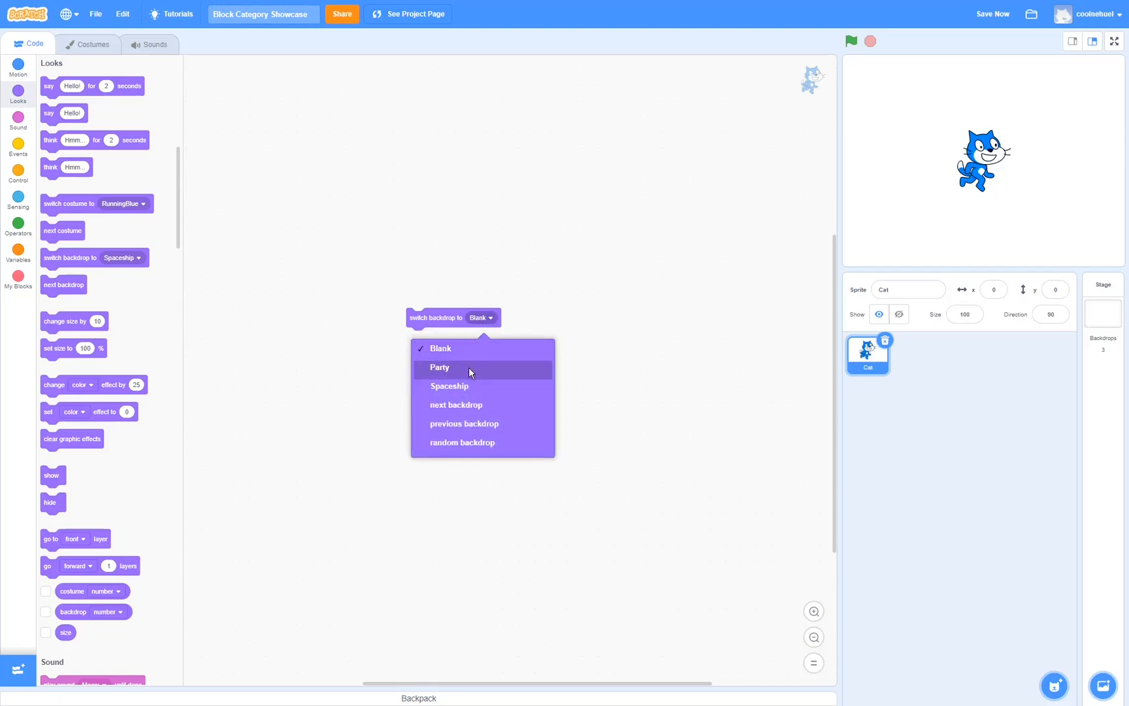
left_click(439, 367)
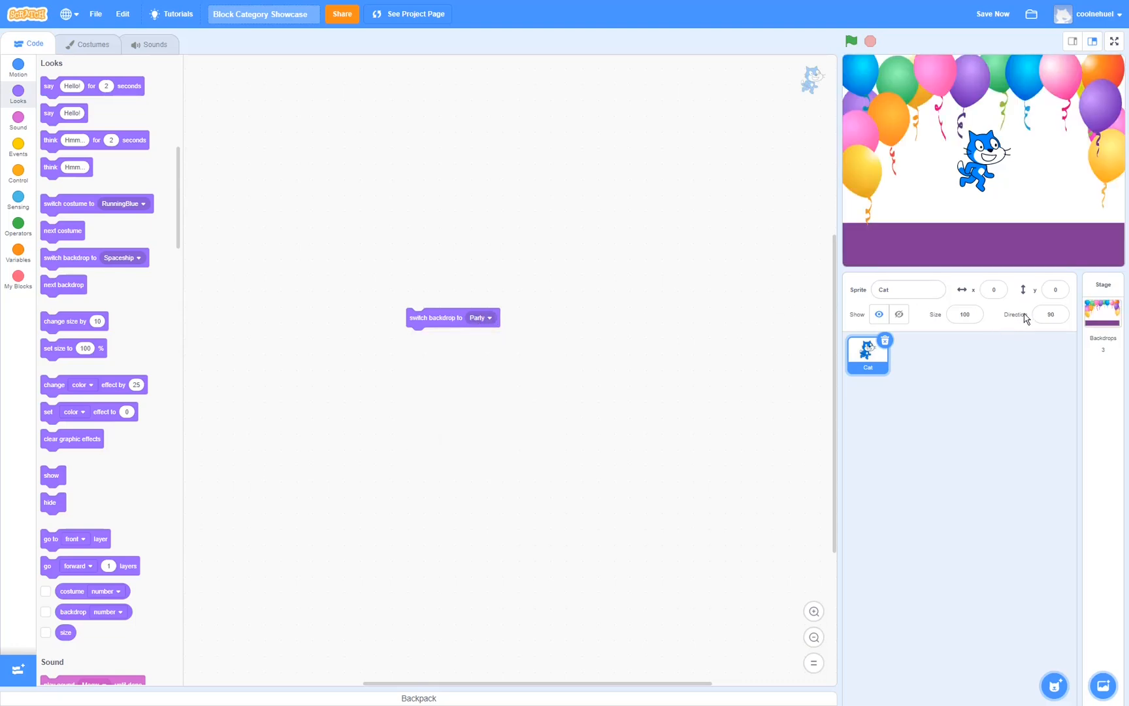
left_click(480, 317)
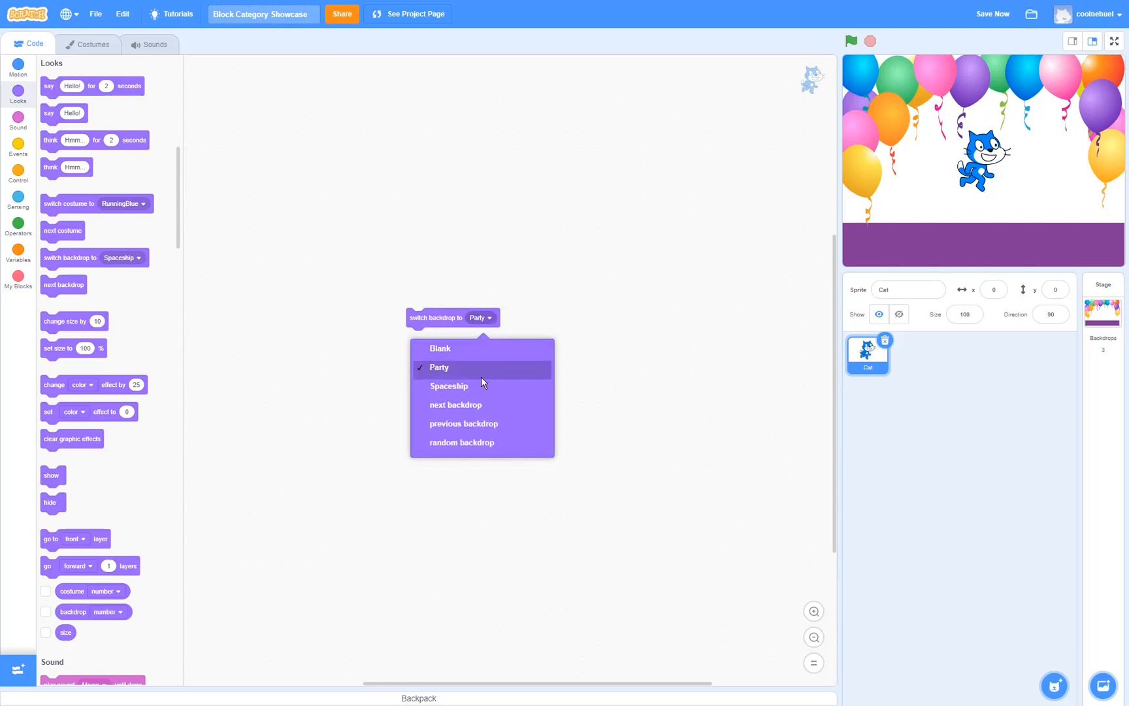
mouse_move(513, 423)
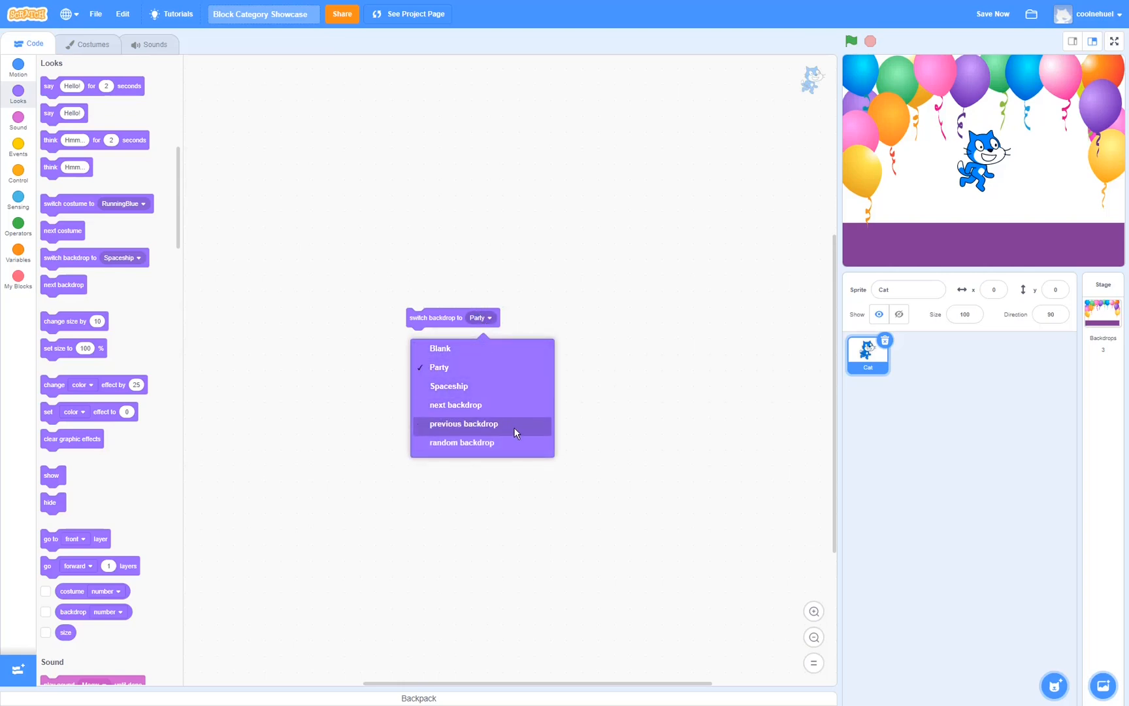
left_click(461, 441)
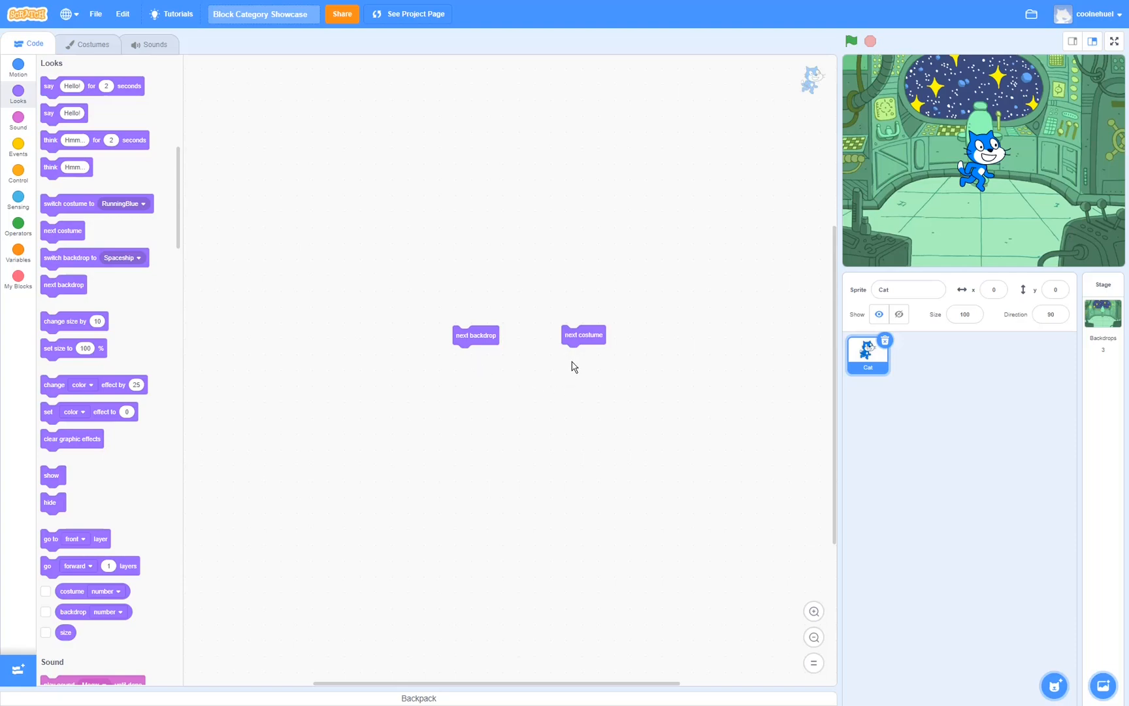
mouse_move(592, 361)
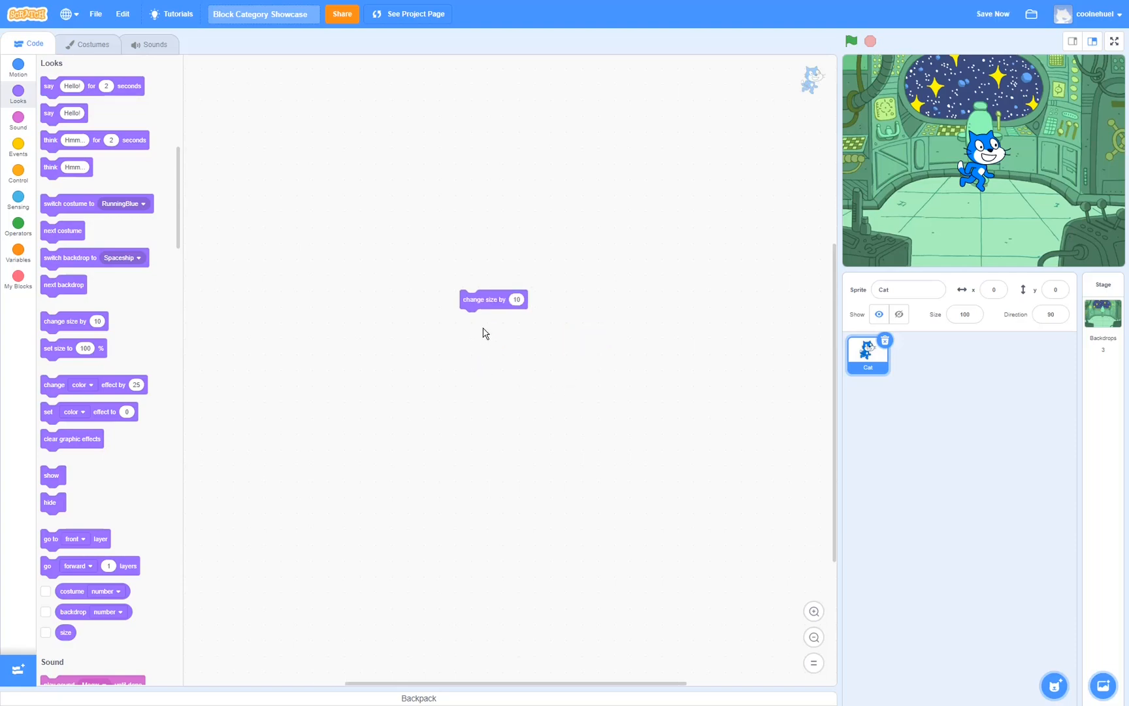
mouse_move(495, 336)
type("25")
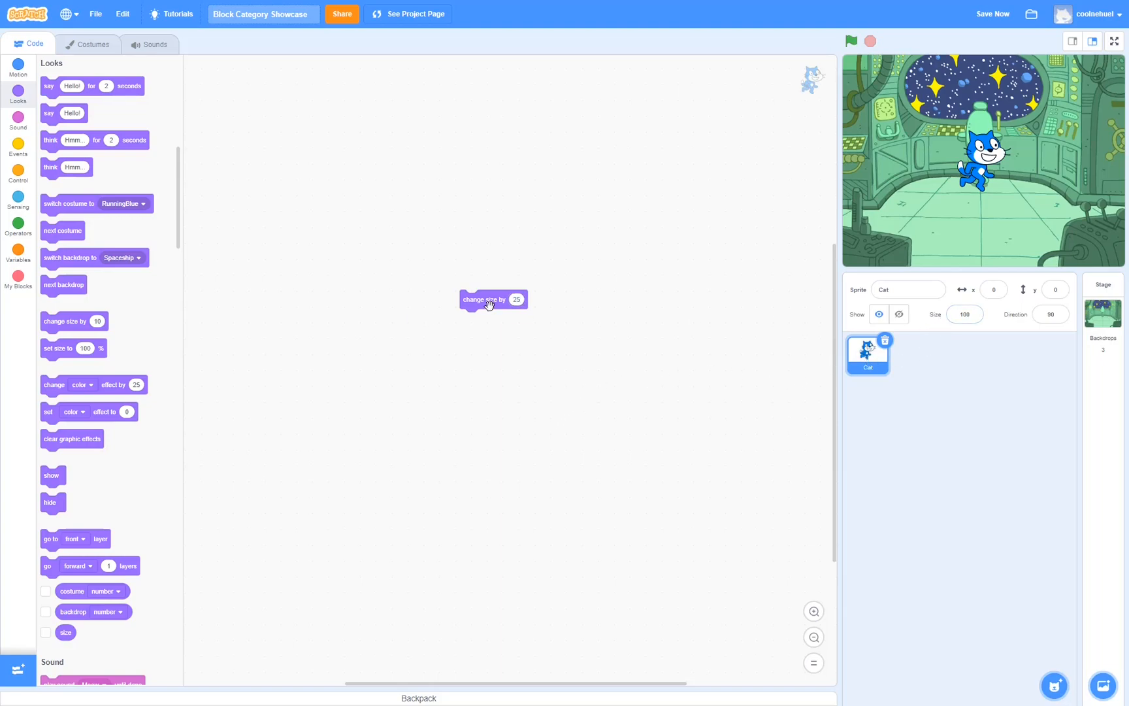
- Run the change size by 25 block to grow the Cat
left_click(482, 300)
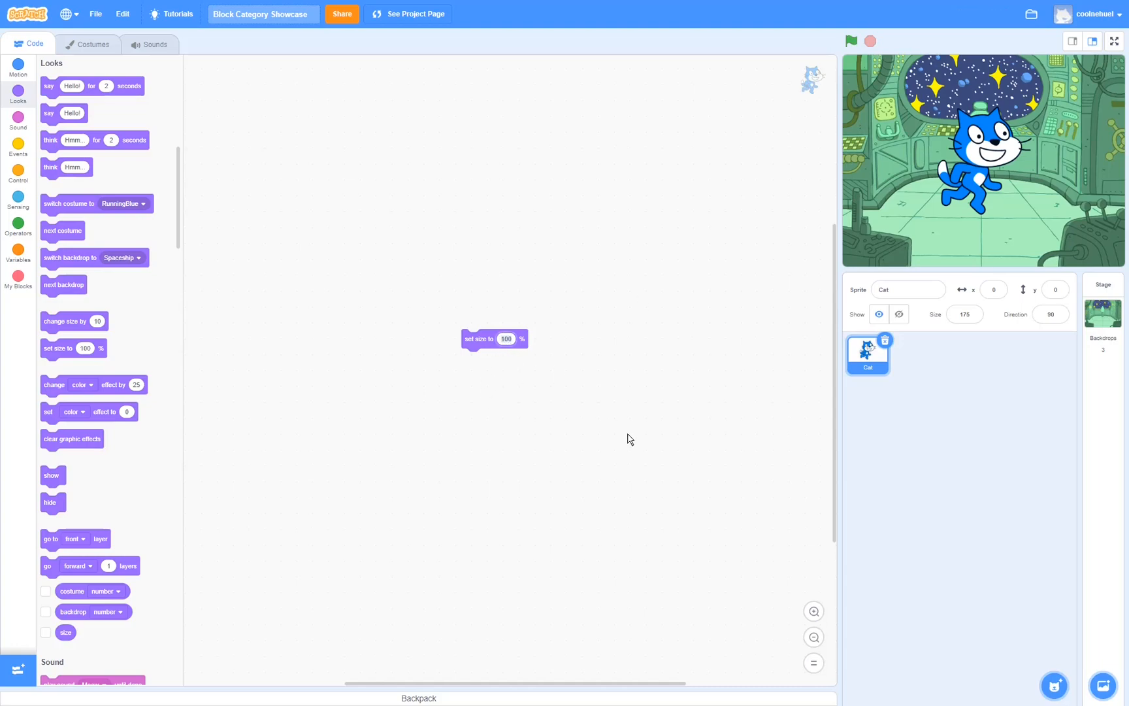
- Set size to 50% and run it to shrink the Cat to size 50
type("50")
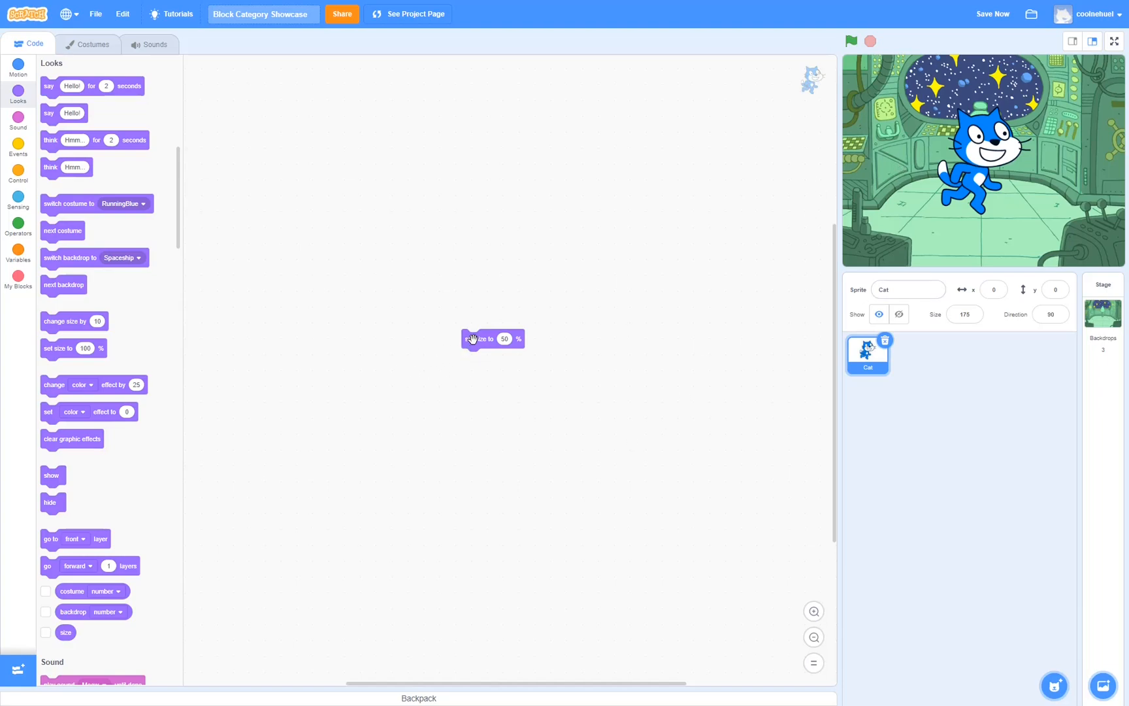
left_click(478, 338)
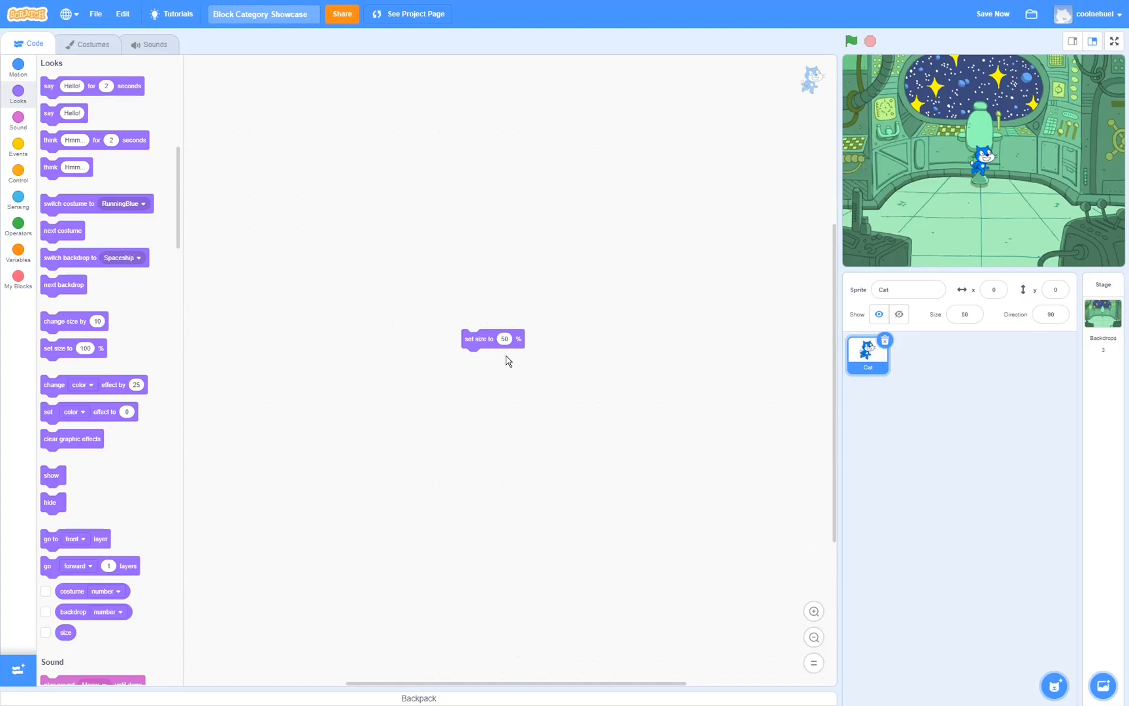
mouse_move(481, 366)
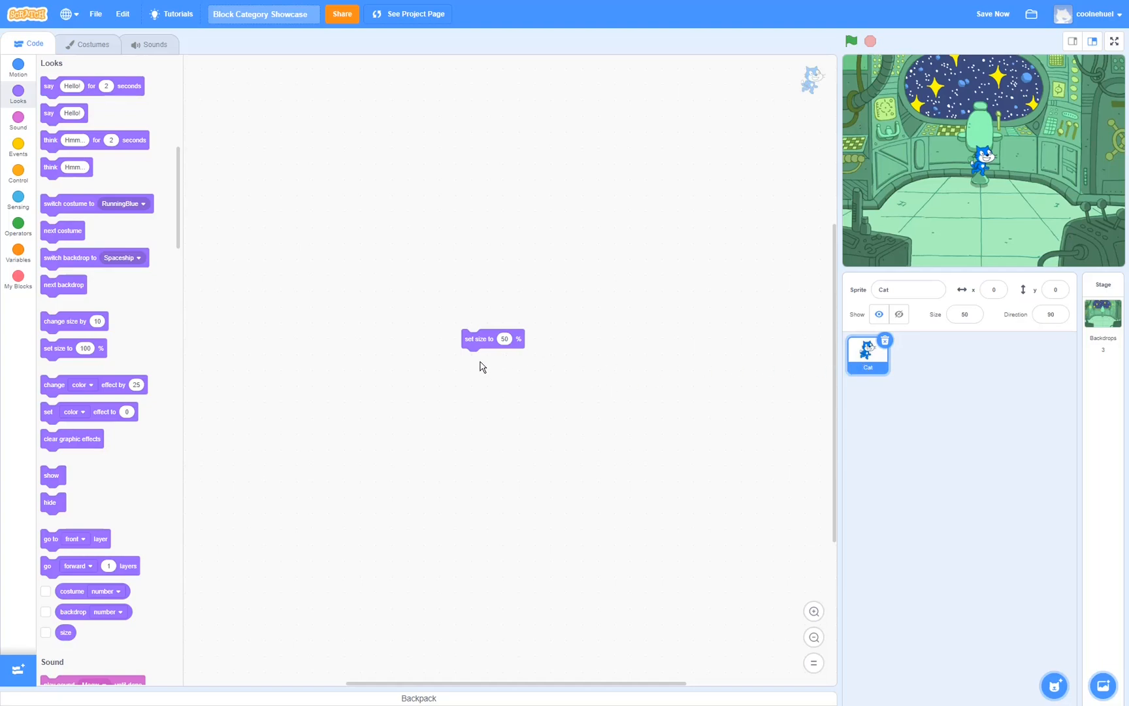
mouse_move(655, 348)
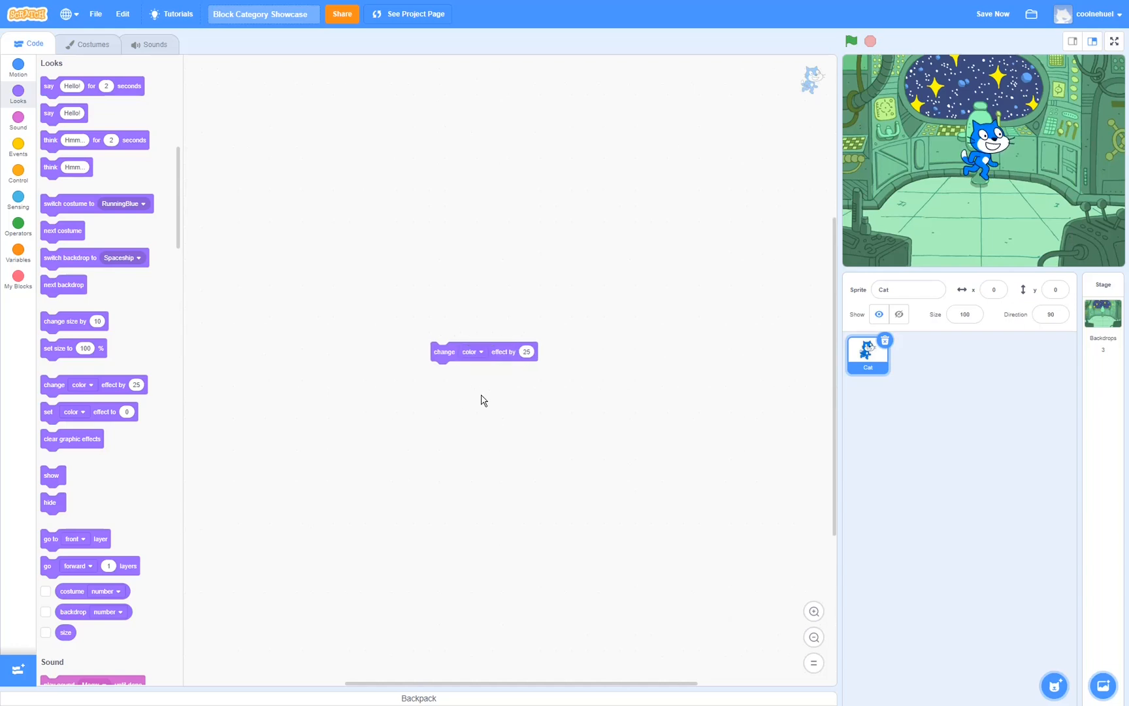
mouse_move(462, 357)
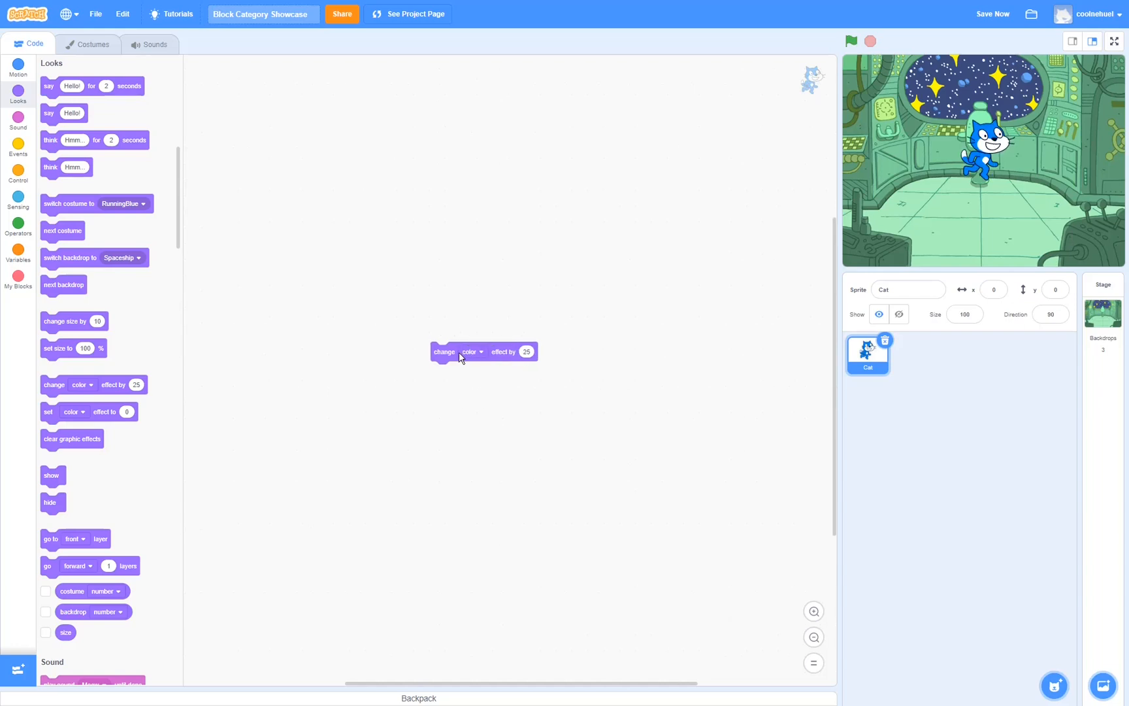
- Choose the whirl effect in the set effect block, then reopen its effect list
left_click(472, 352)
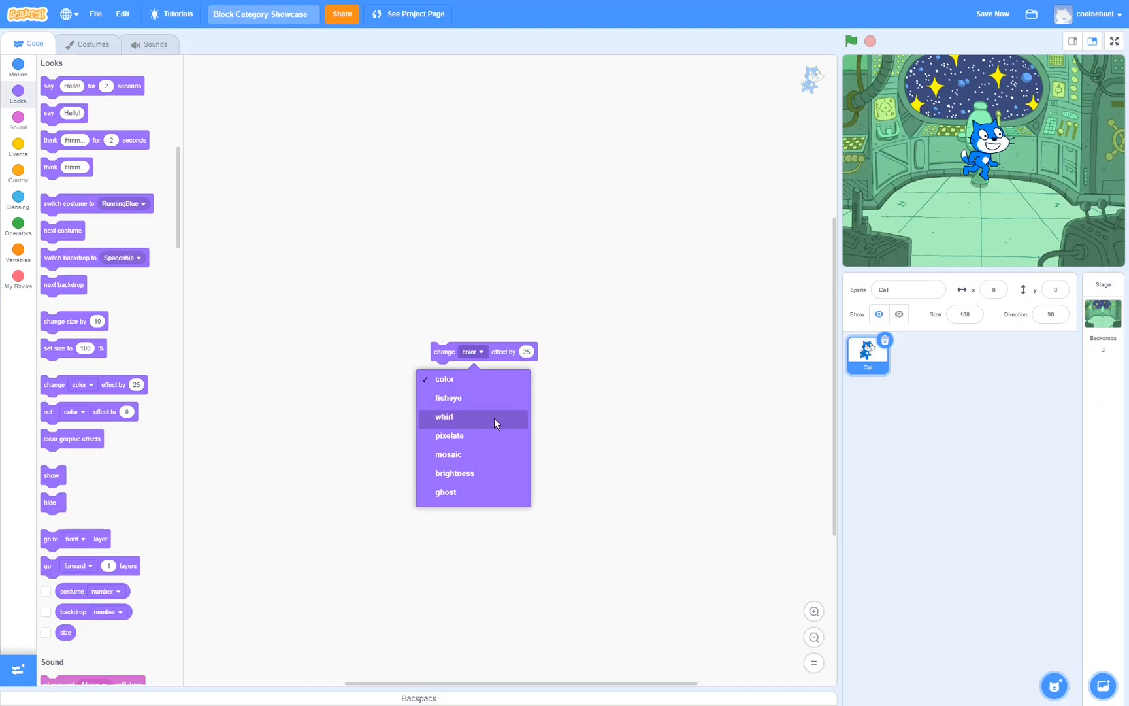
left_click(443, 415)
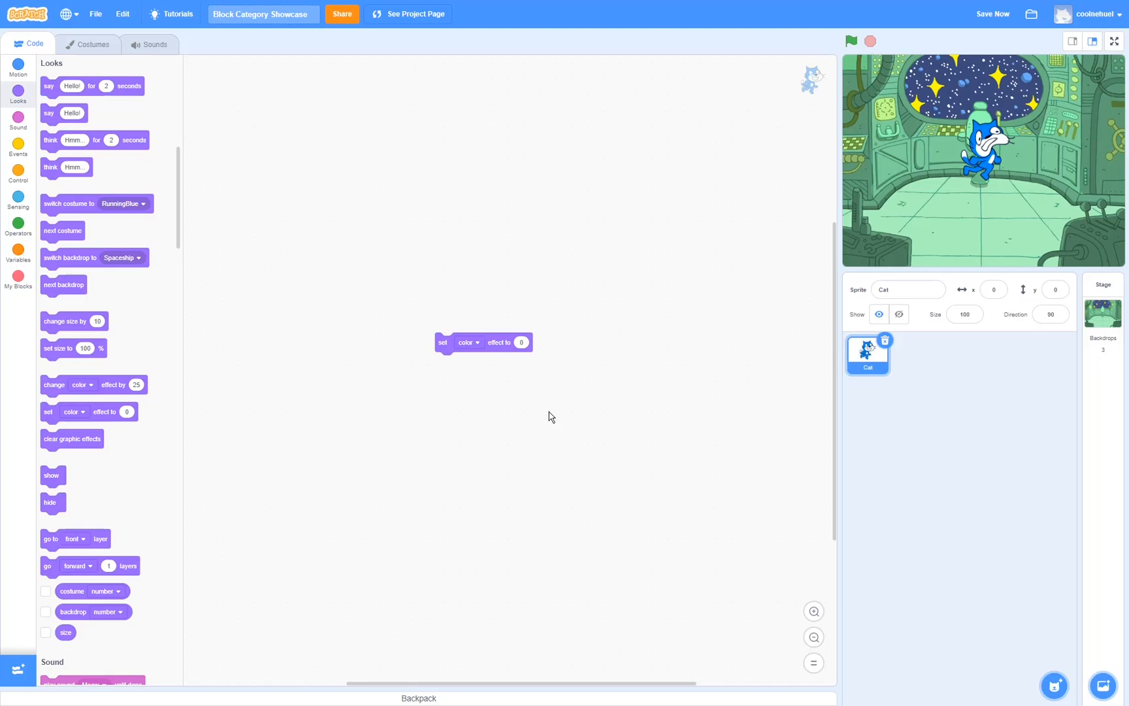
mouse_move(464, 365)
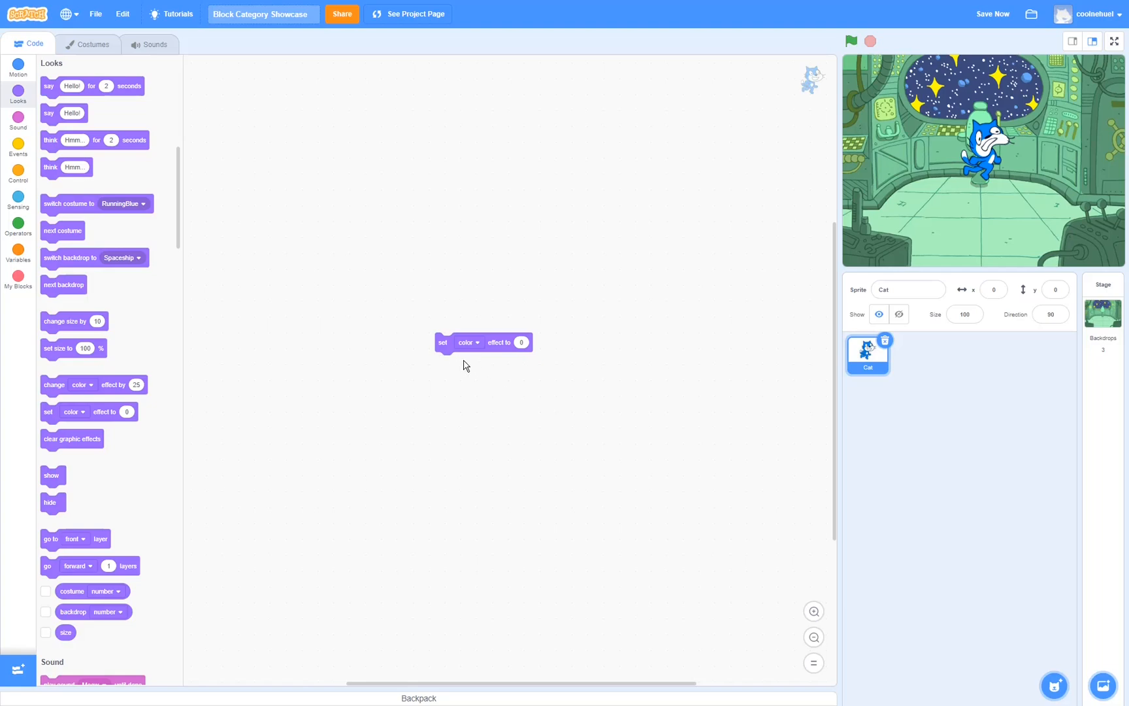
mouse_move(524, 372)
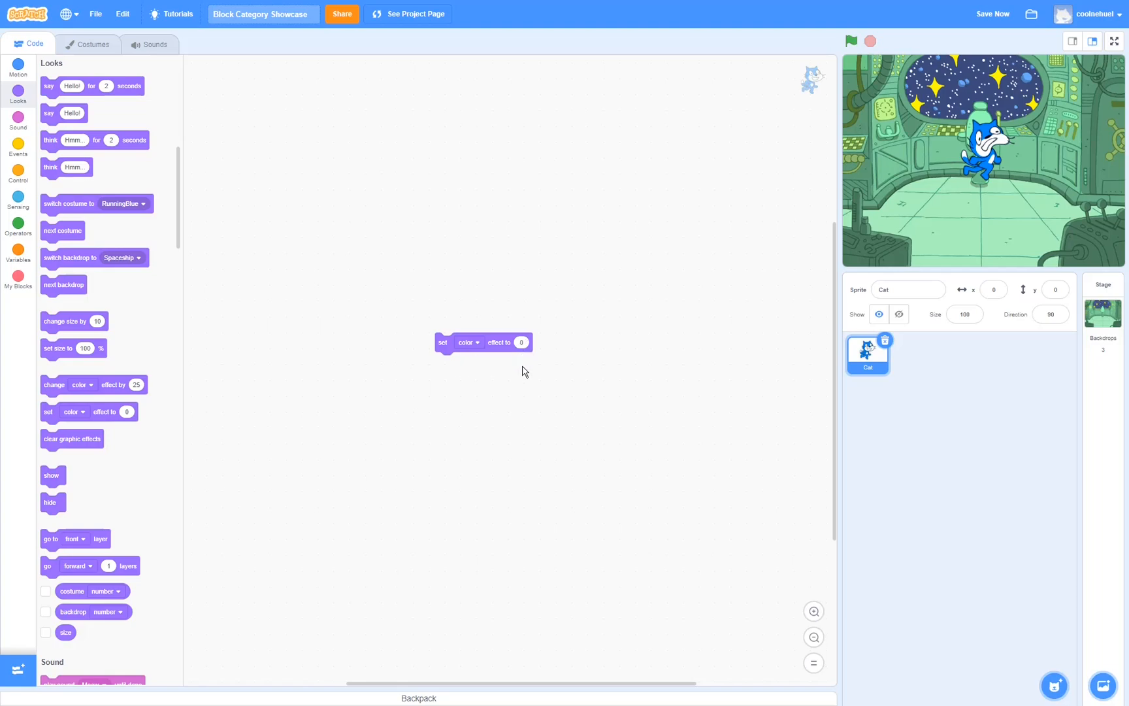
mouse_move(468, 351)
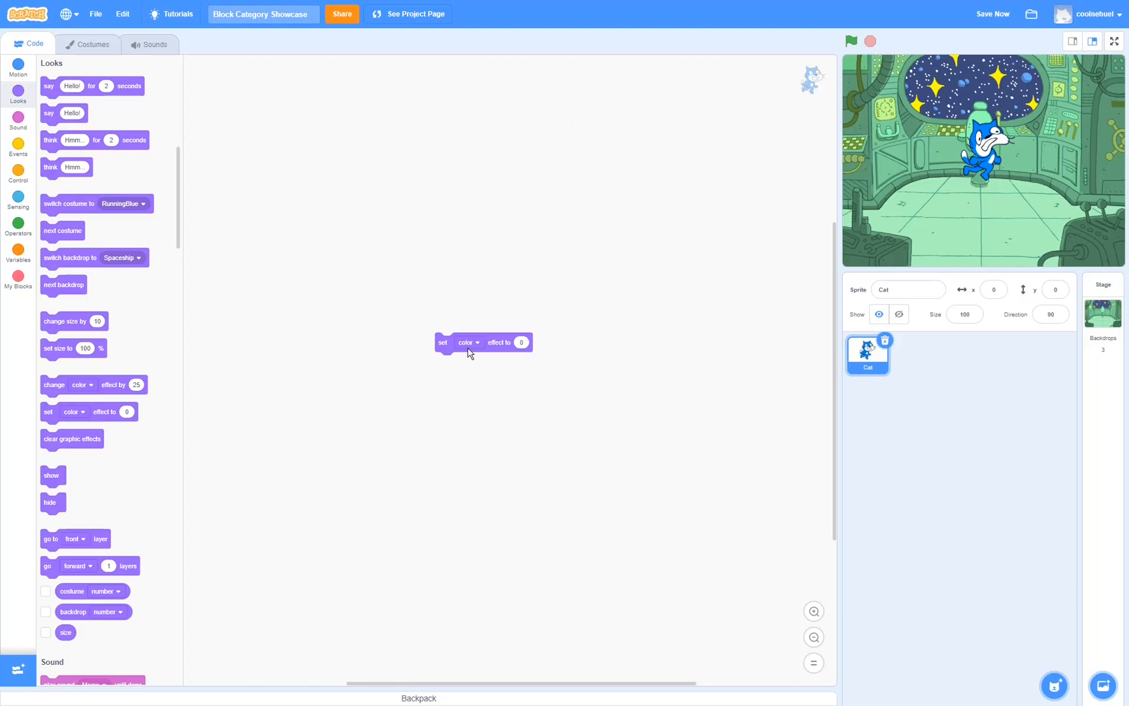
left_click(469, 342)
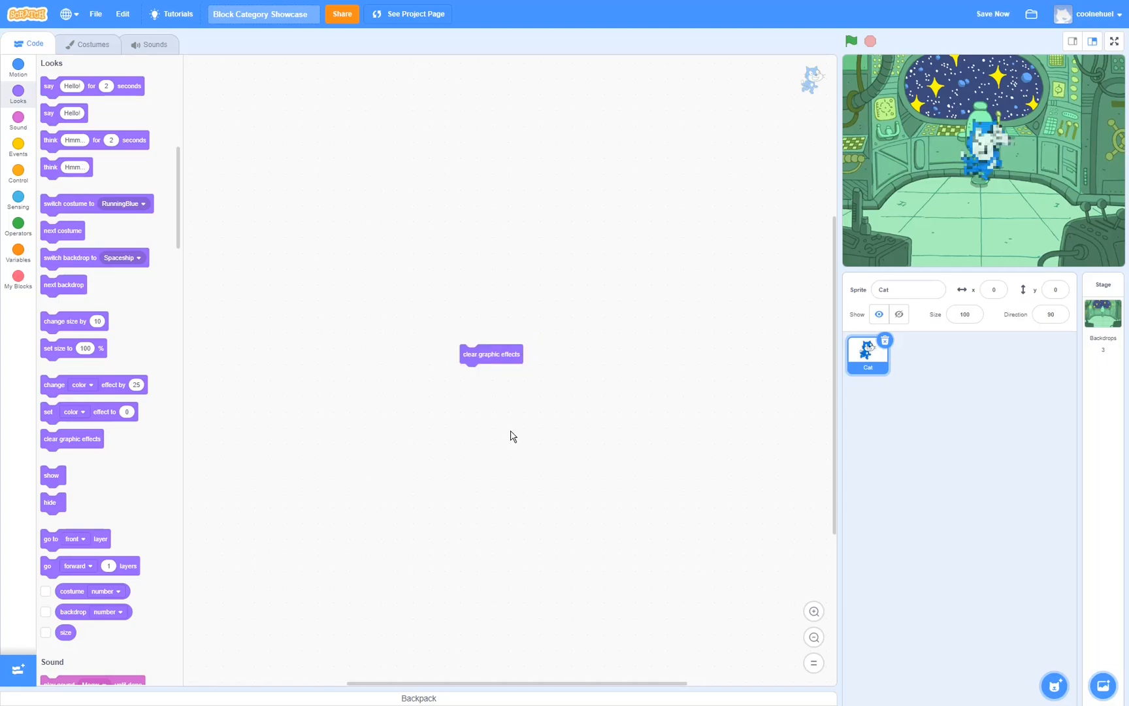
mouse_move(494, 432)
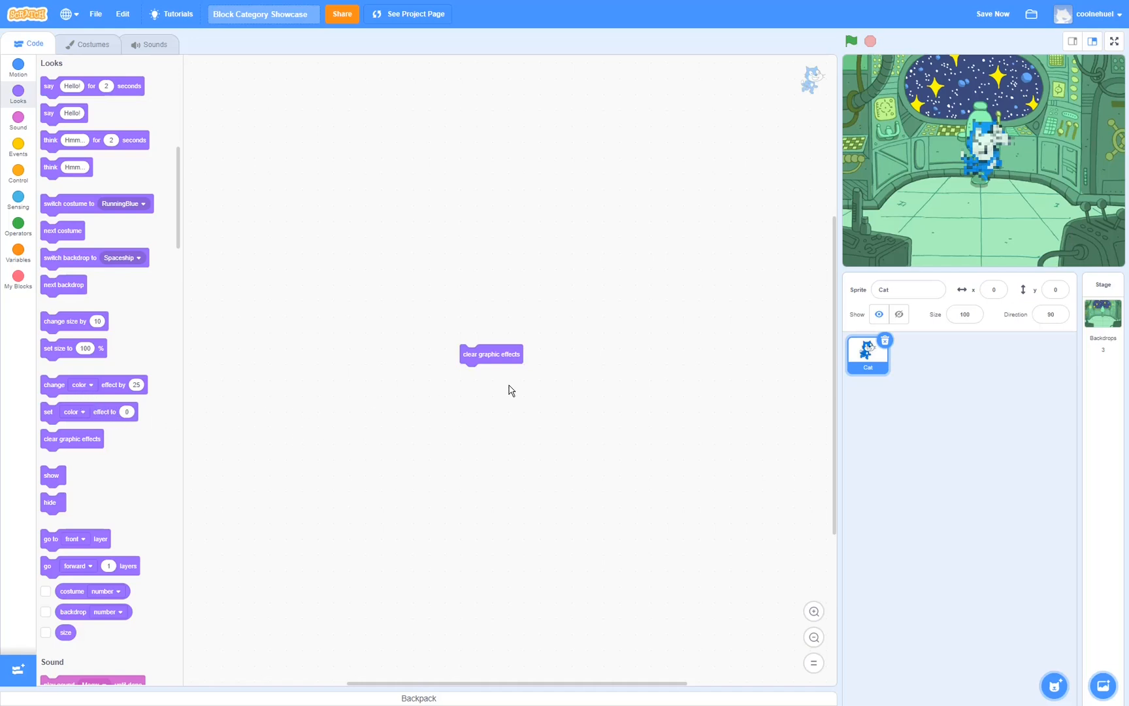
mouse_move(984, 187)
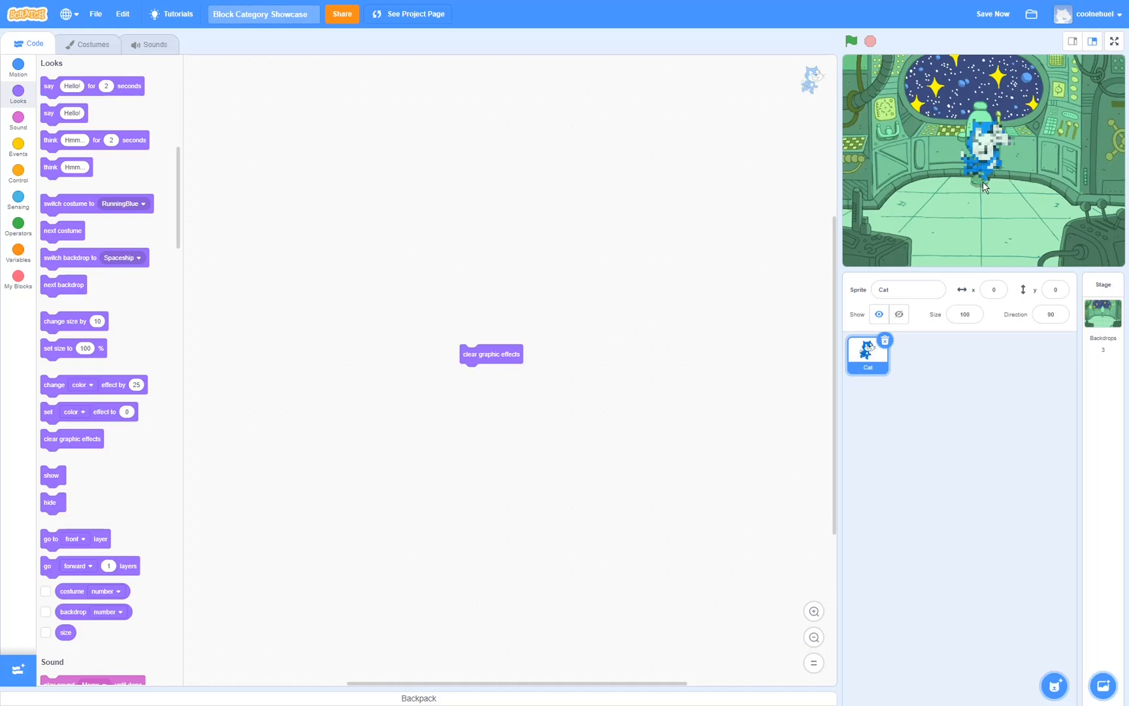
- Run clear graphic effects to remove the Cat's pixelation
left_click(492, 355)
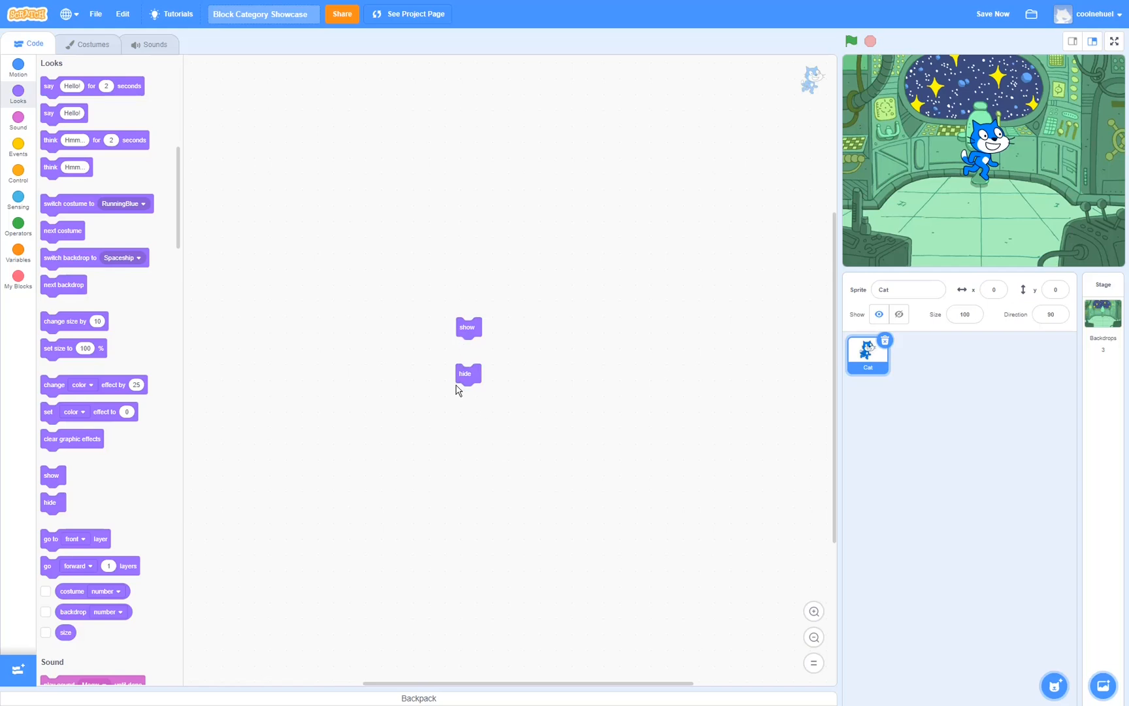
mouse_move(468, 327)
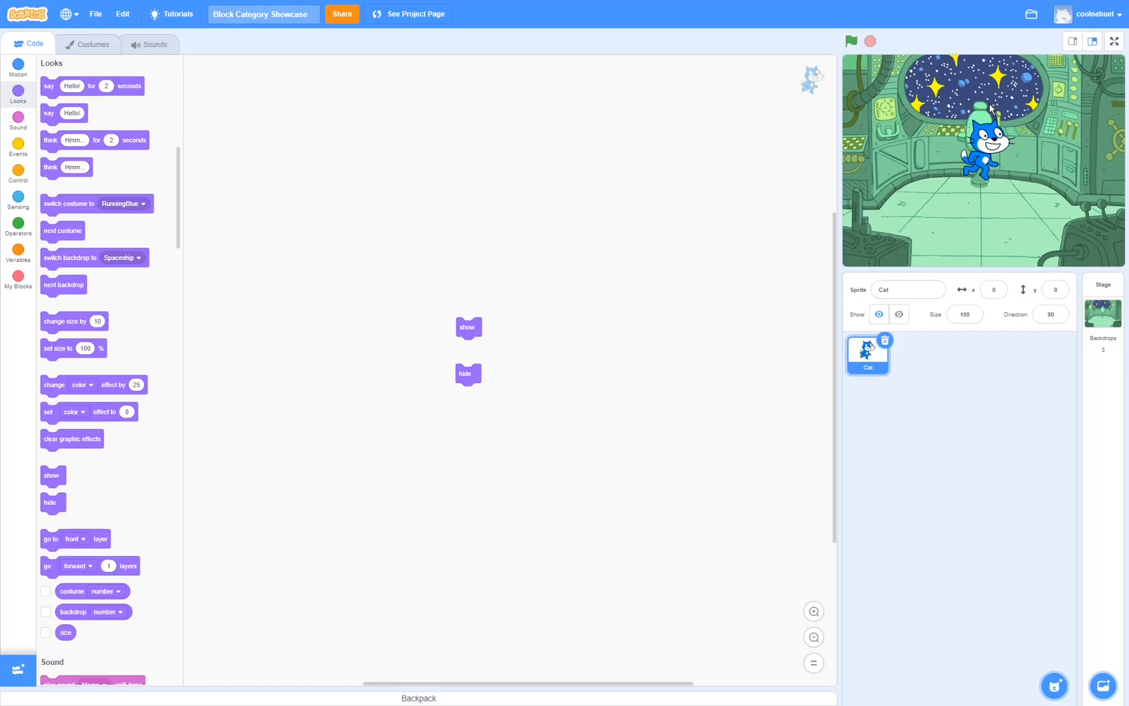
mouse_move(745, 277)
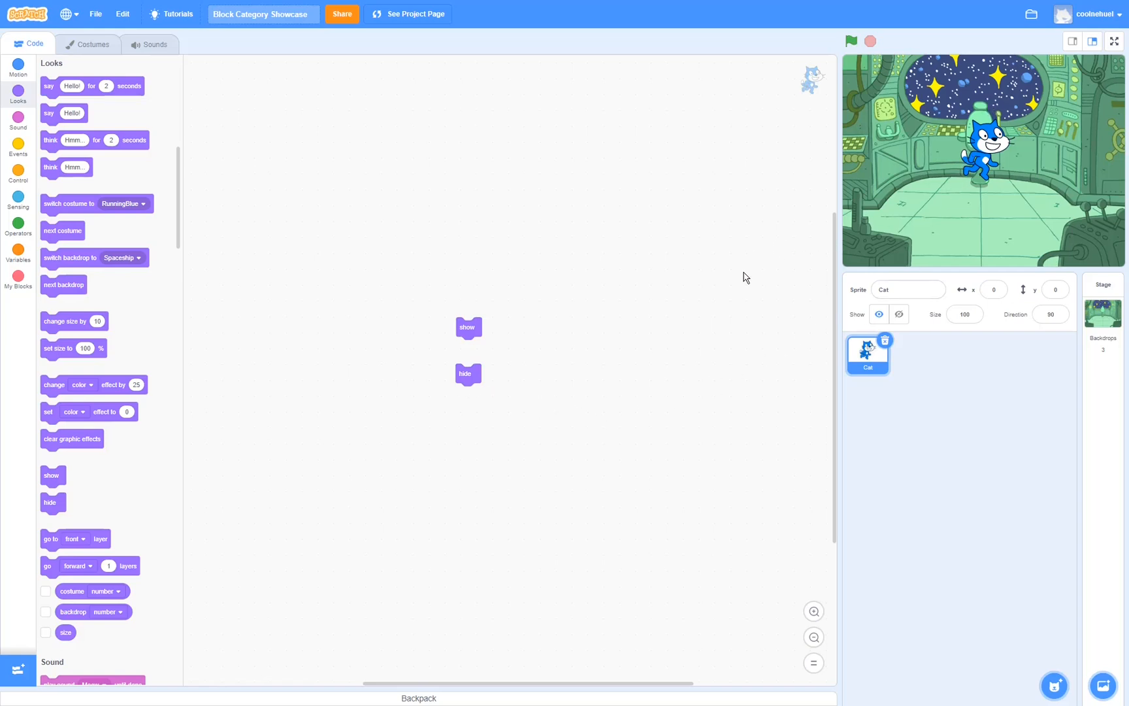
mouse_move(633, 284)
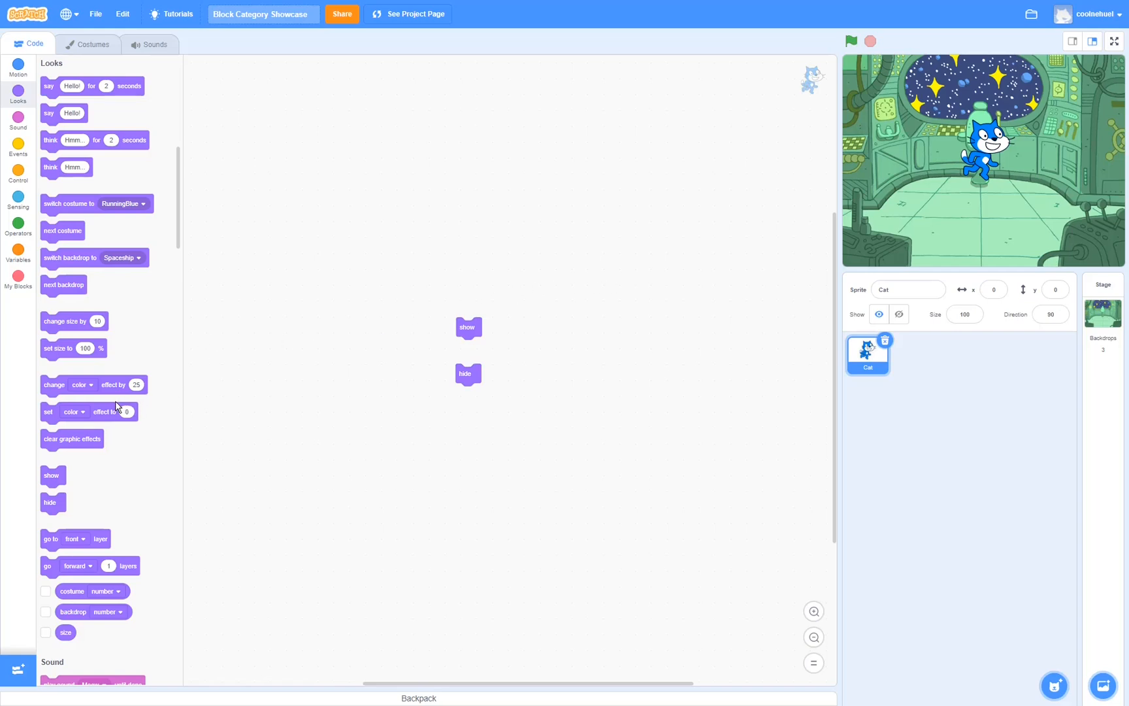
- Add a set color effect block and view its list of graphic effects
left_click(538, 420)
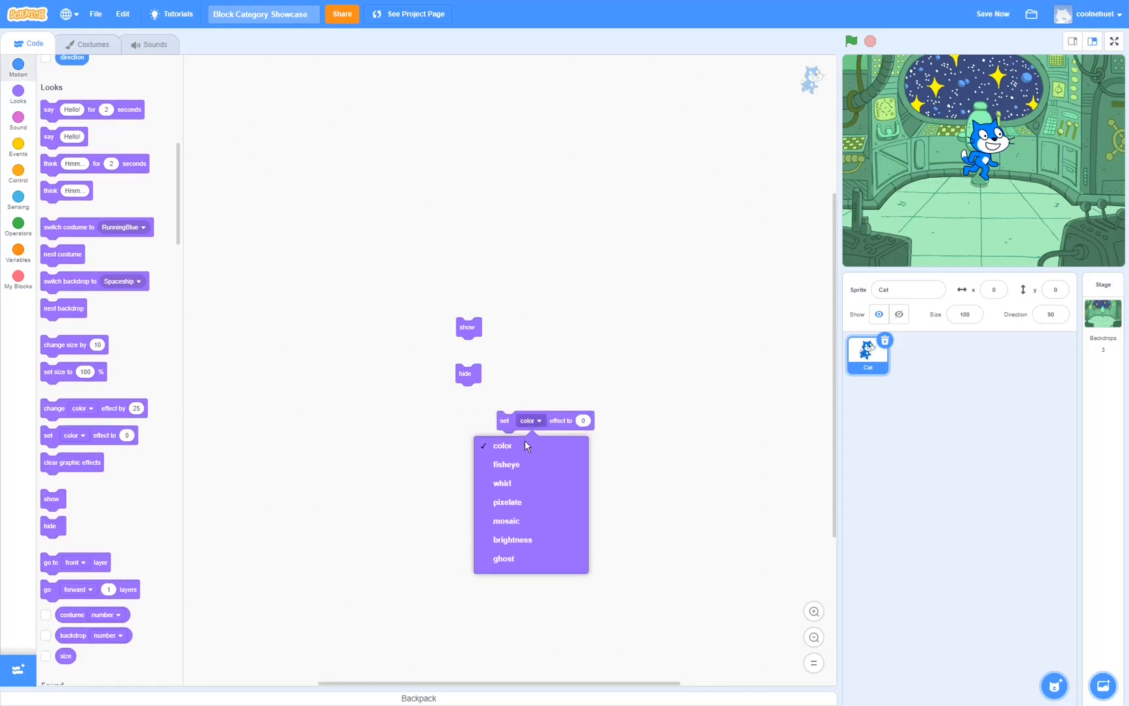
left_click(503, 558)
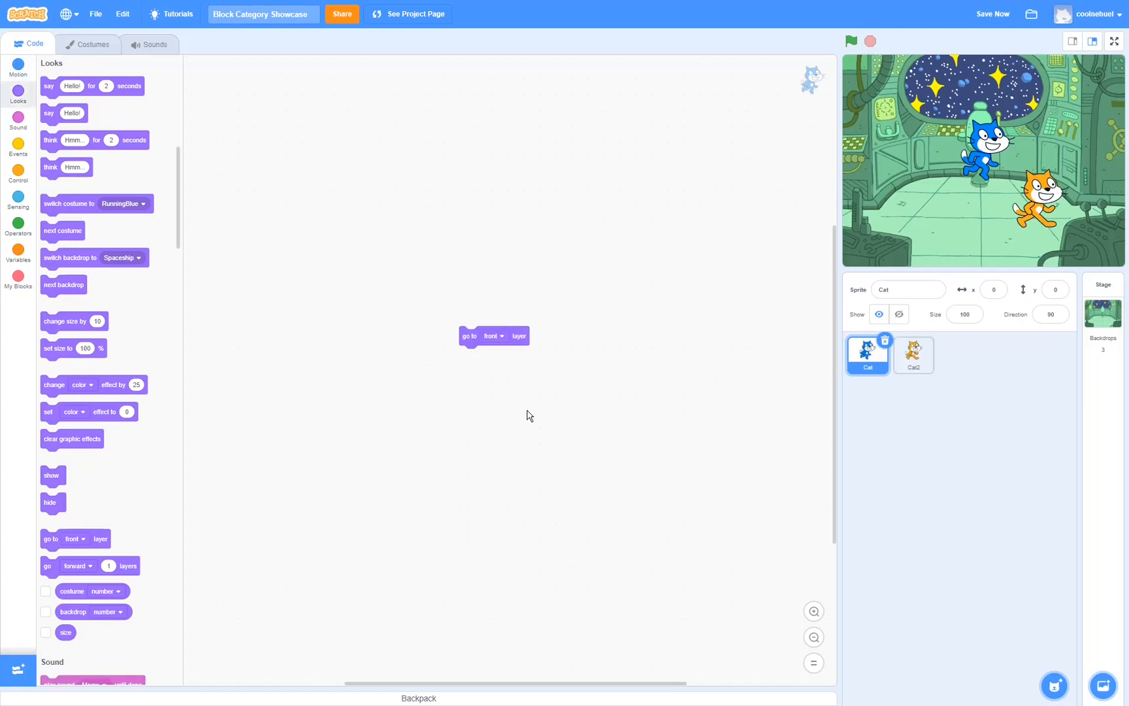
- Try the go to front/back layer choices and move the blue Cat on top of Cat2 on the stage
left_click(494, 336)
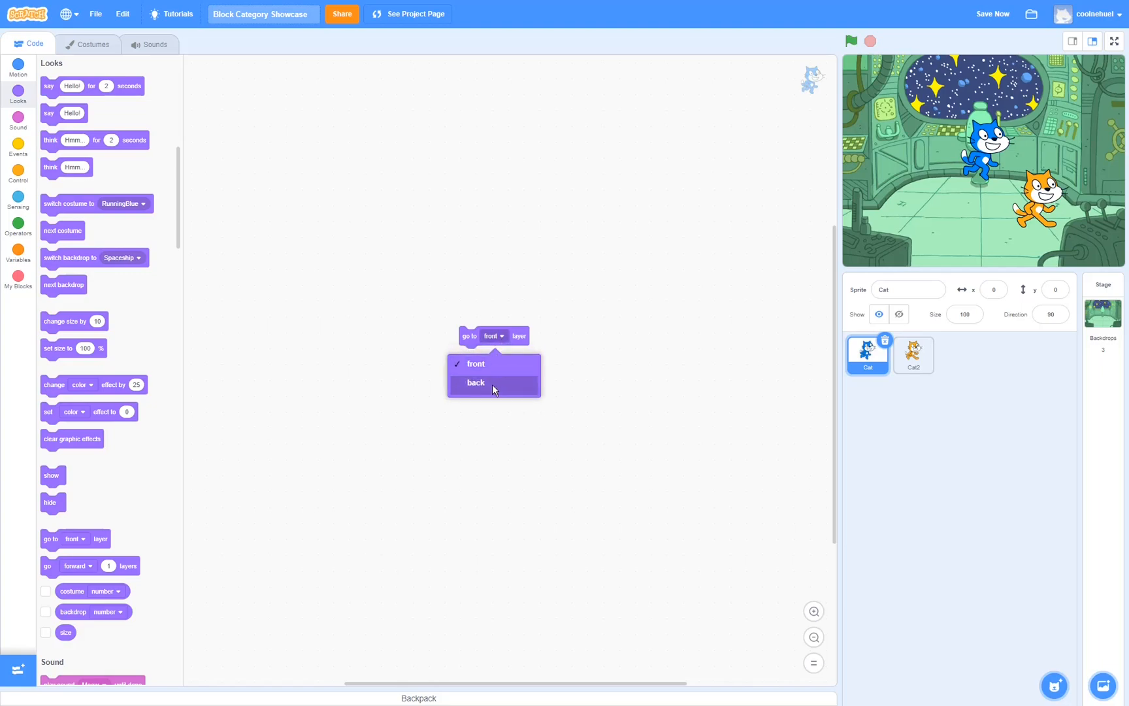
left_click(476, 363)
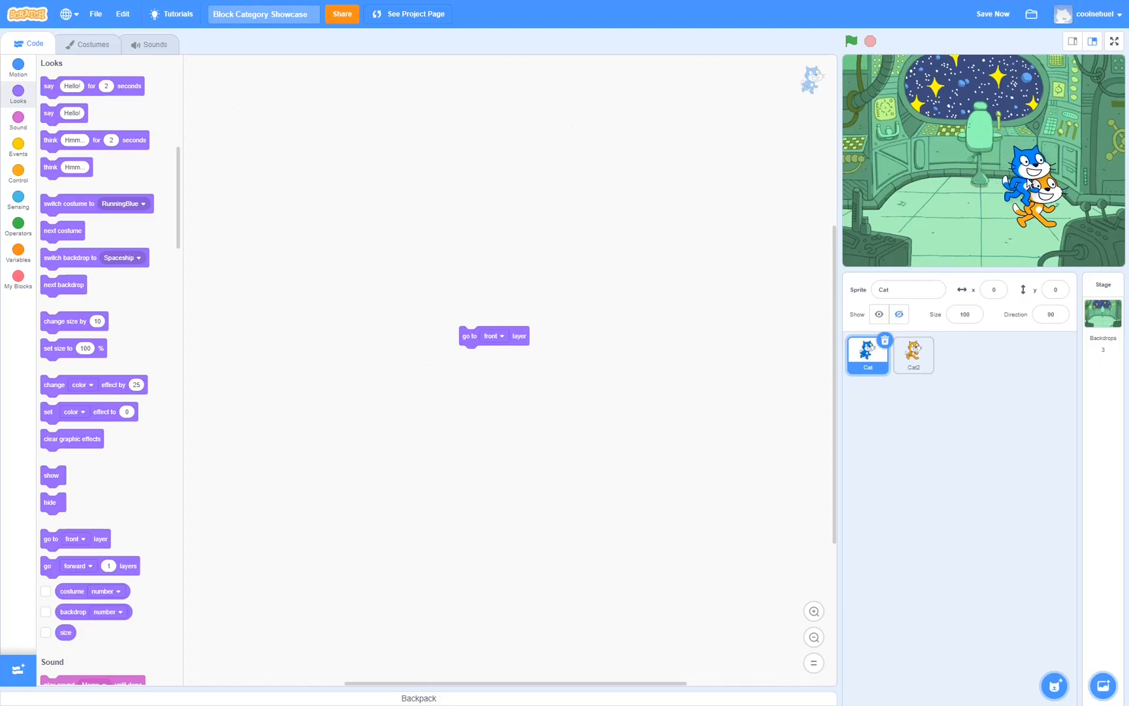
left_click_drag(1026, 185, 1022, 215)
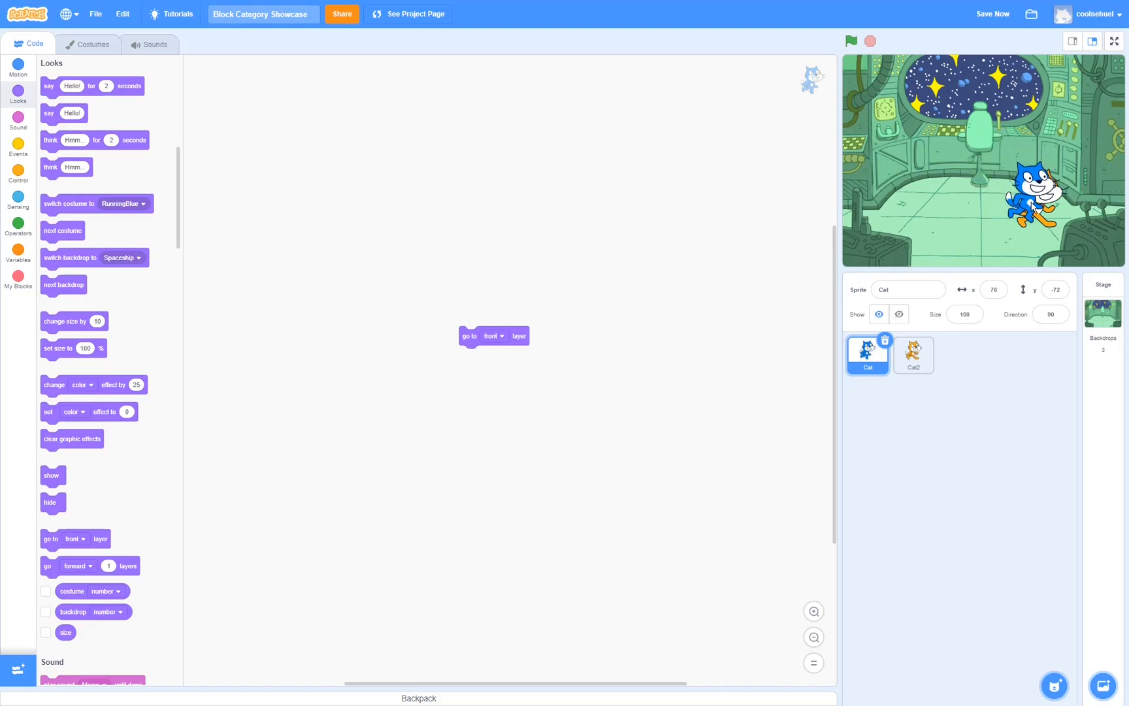
left_click(493, 336)
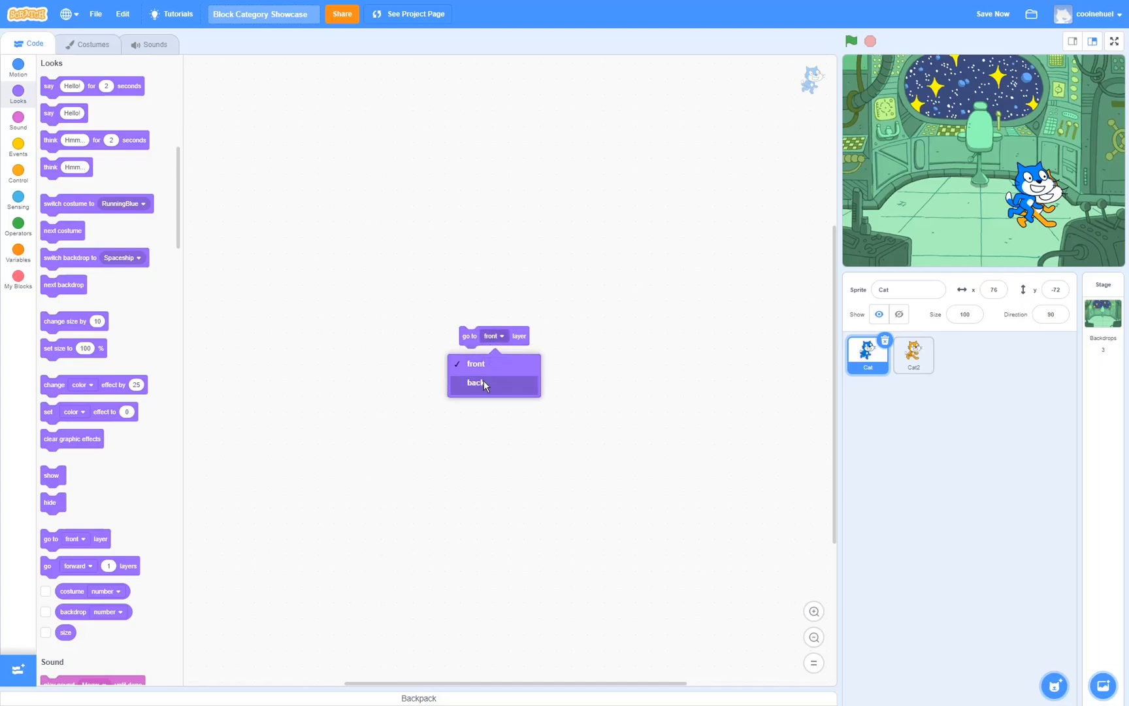
left_click(476, 382)
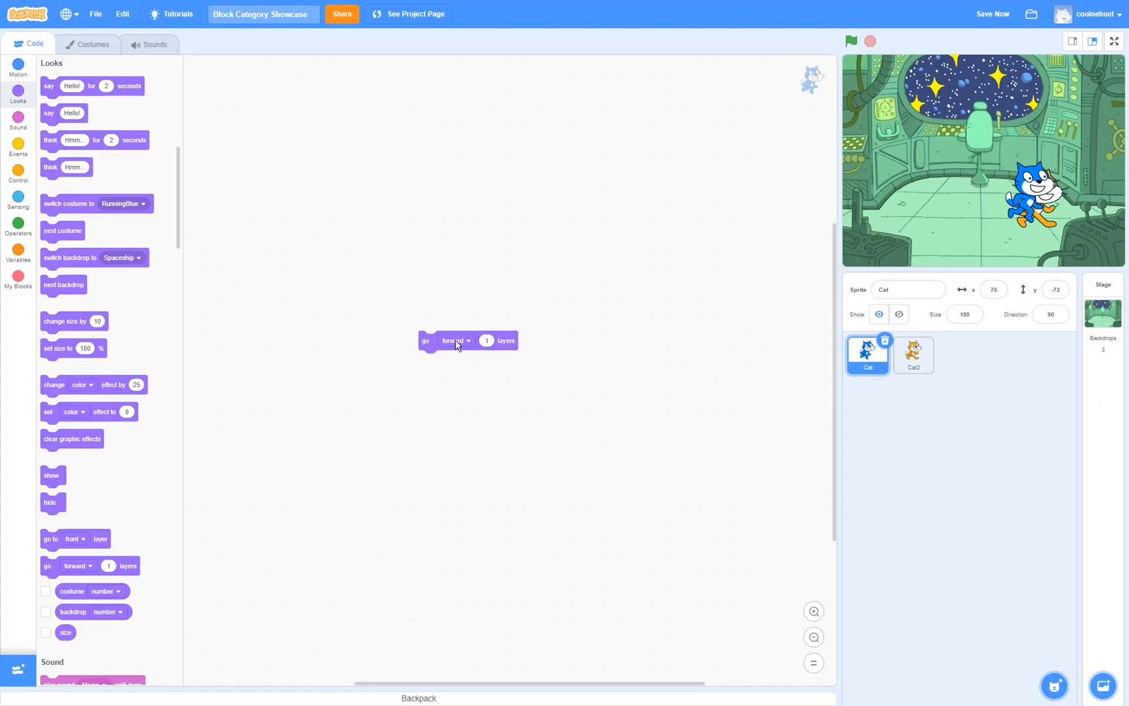
- Change the go forward 1 layers block to go backward 1 layers
left_click(456, 339)
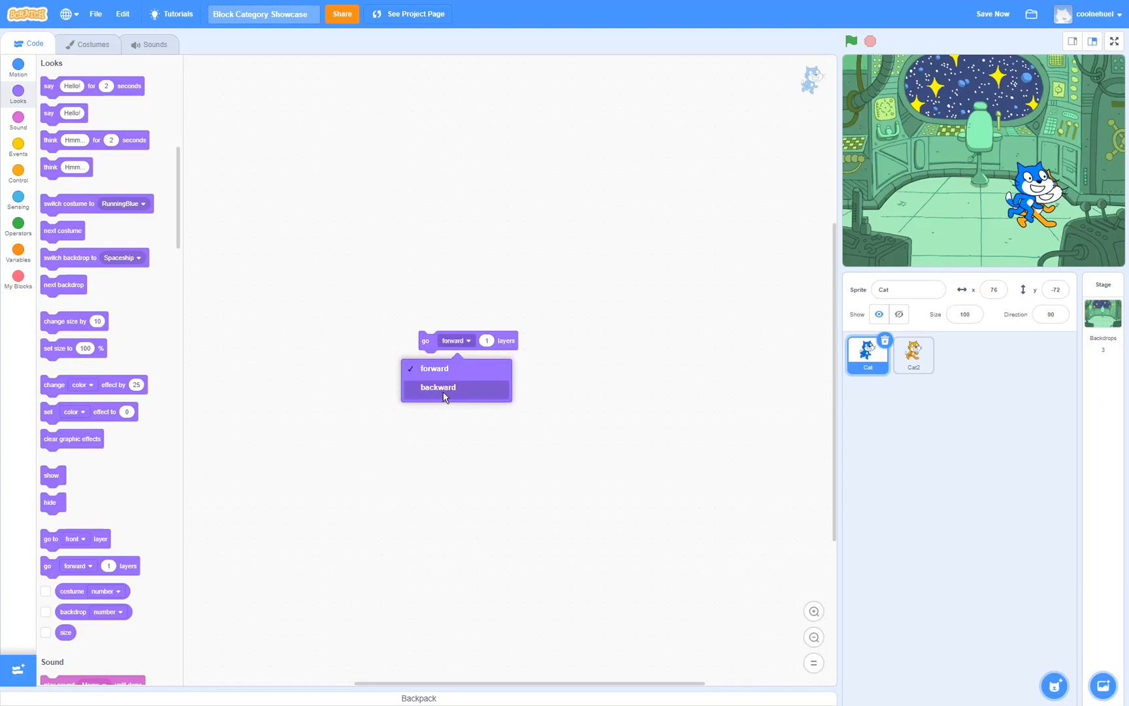
mouse_move(481, 392)
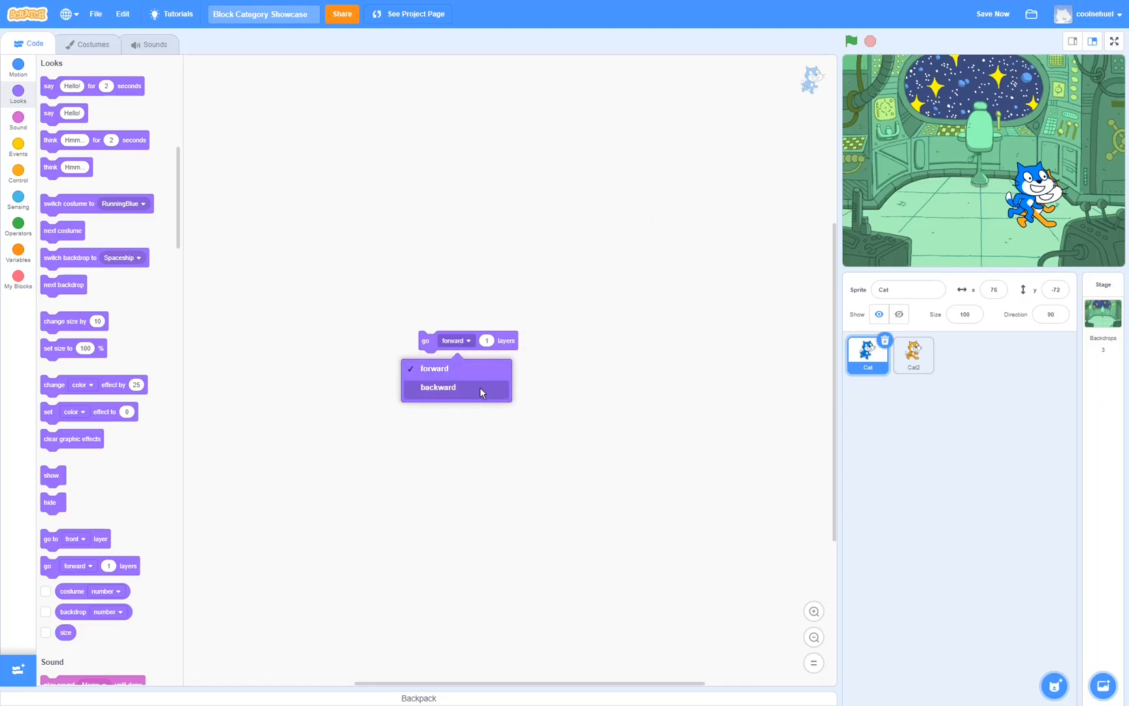
left_click(436, 387)
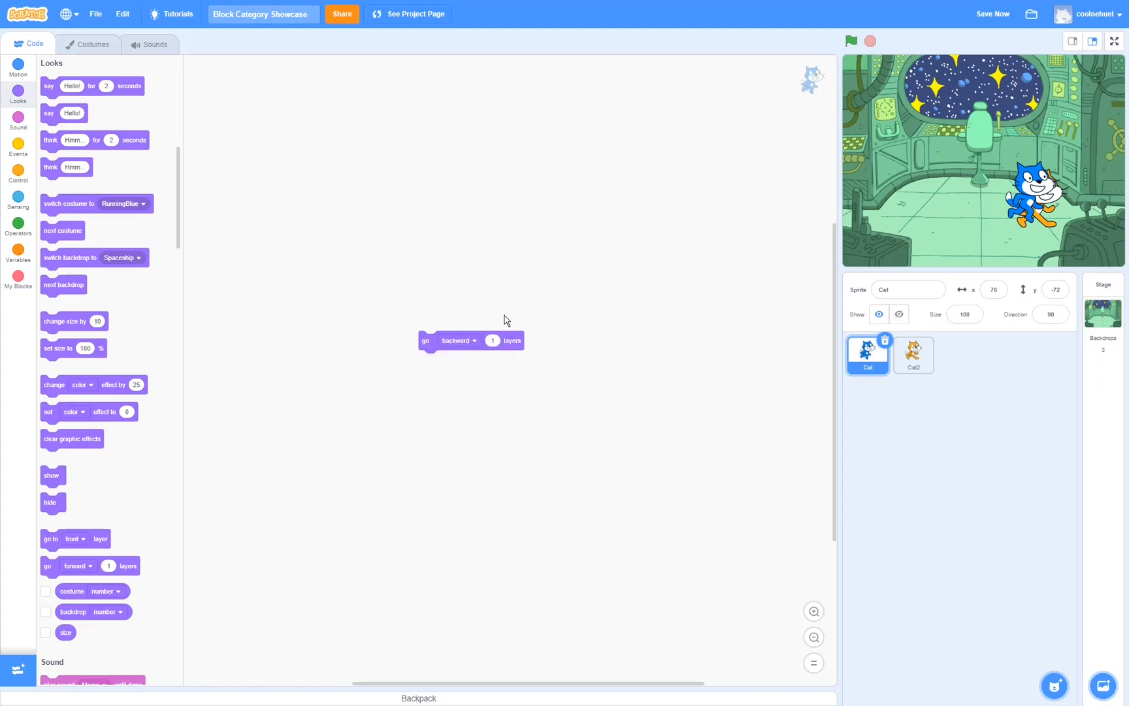
mouse_move(535, 344)
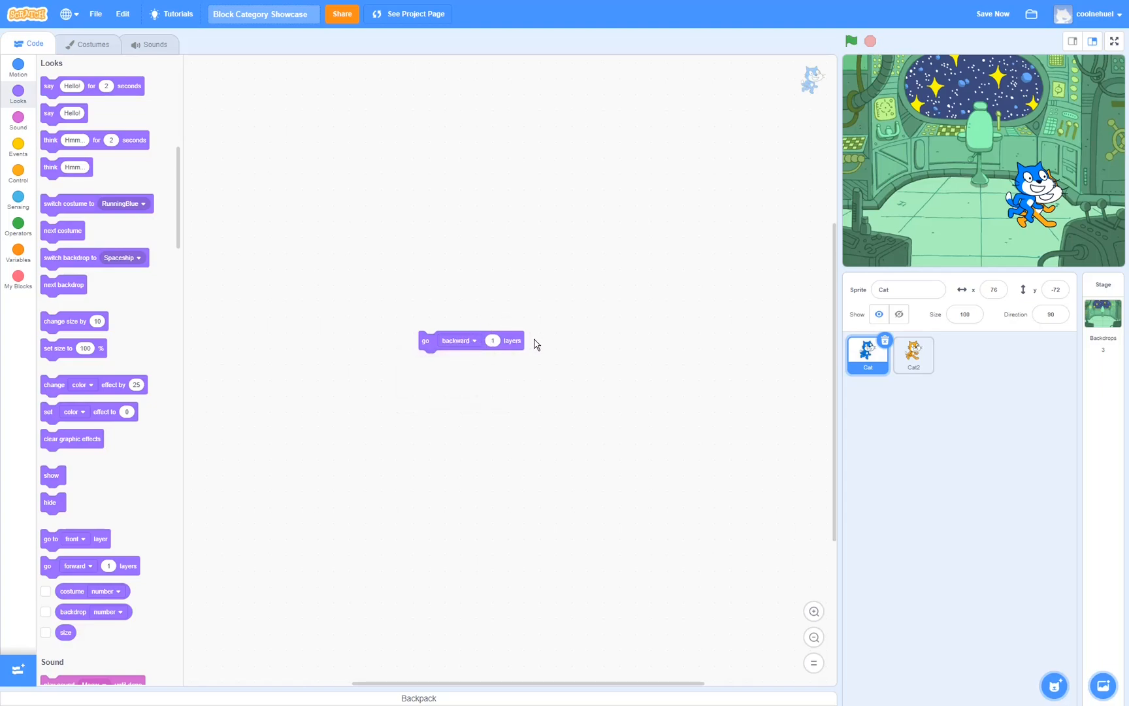
mouse_move(494, 373)
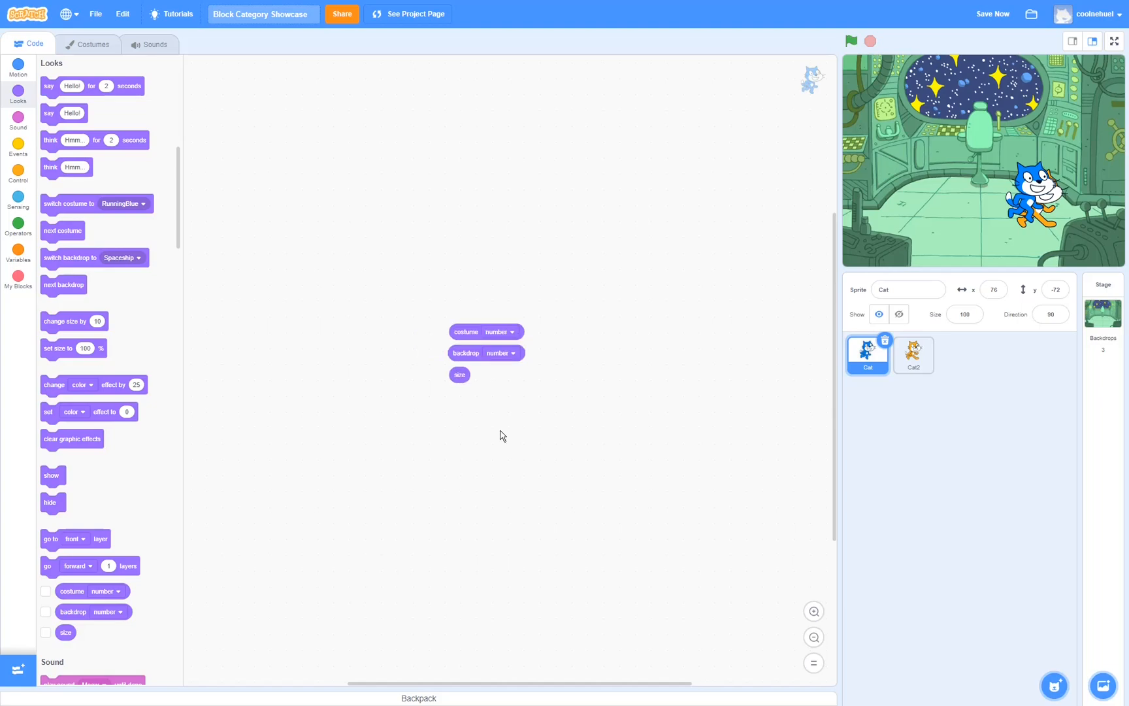
mouse_move(504, 351)
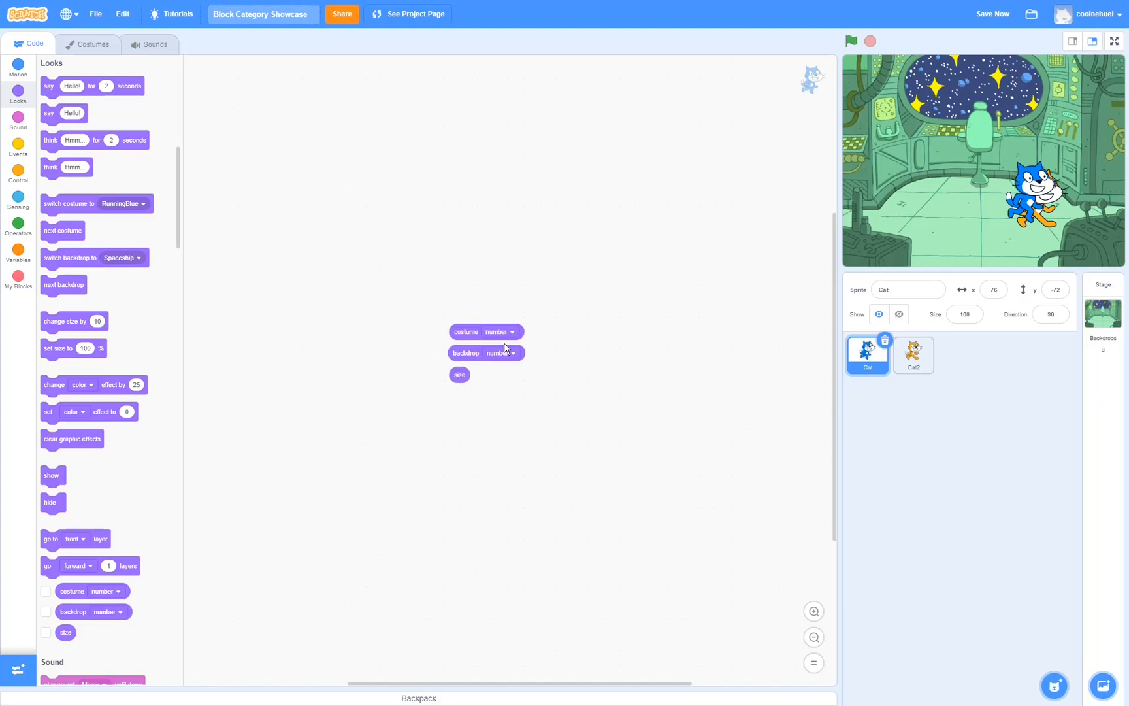
- Check the costume number, backdrop number and size reporters, trying the backdrop dropdown
left_click(511, 330)
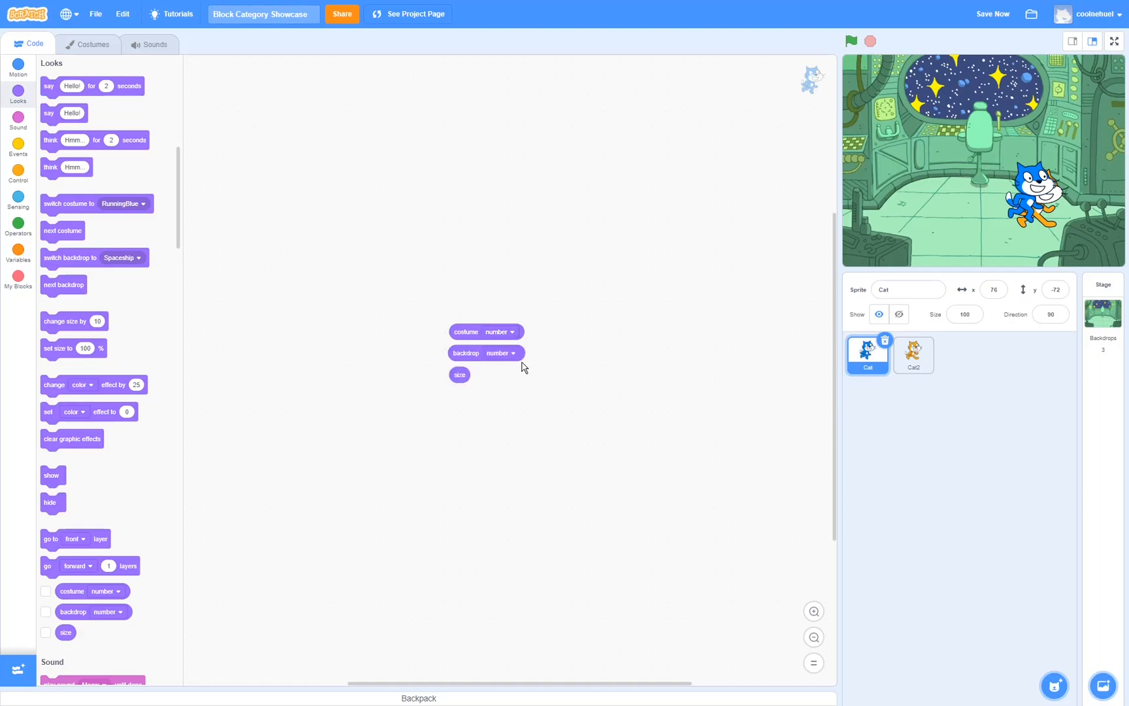
left_click(498, 351)
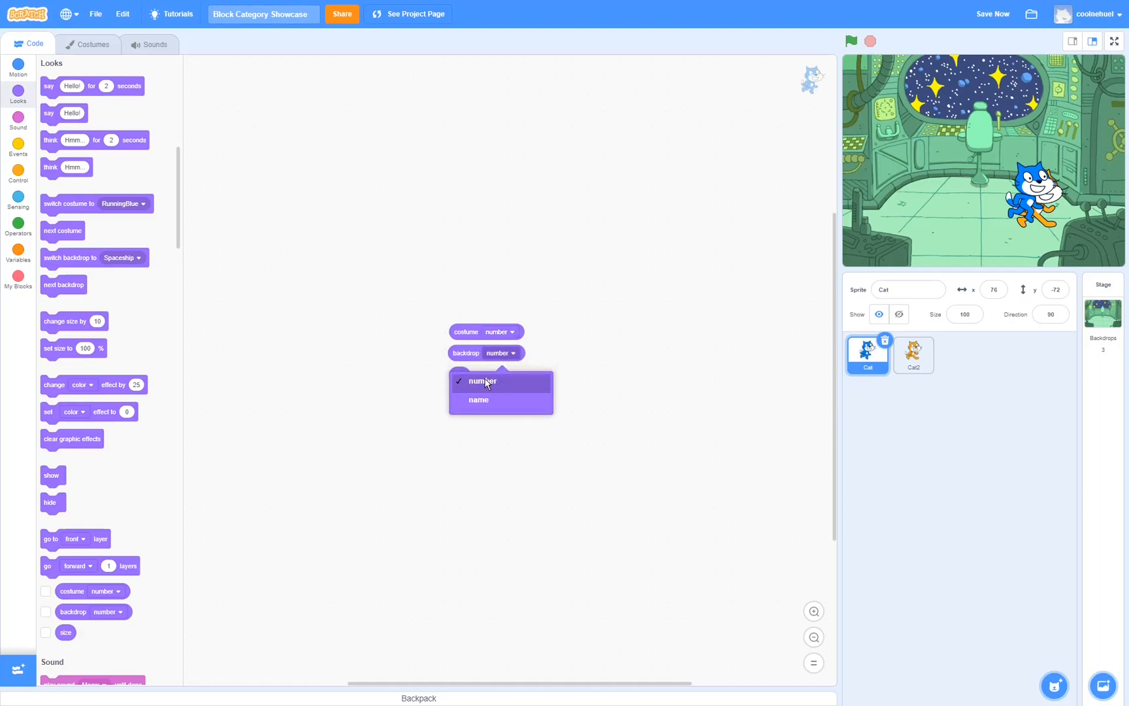
left_click(482, 380)
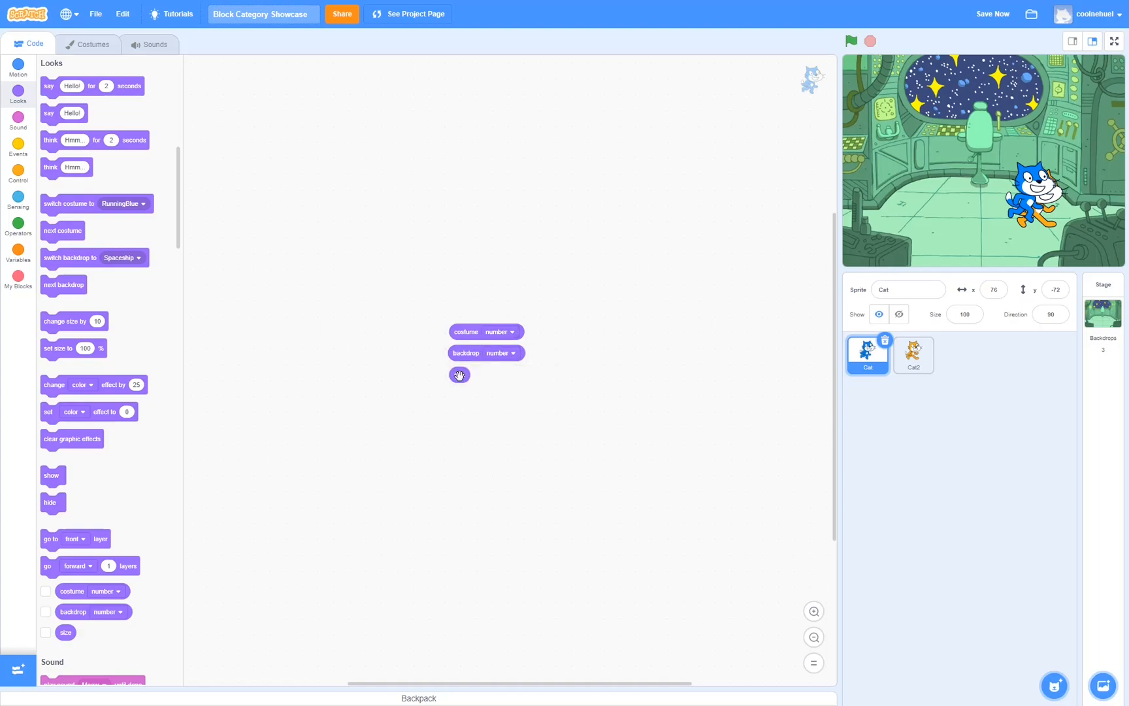